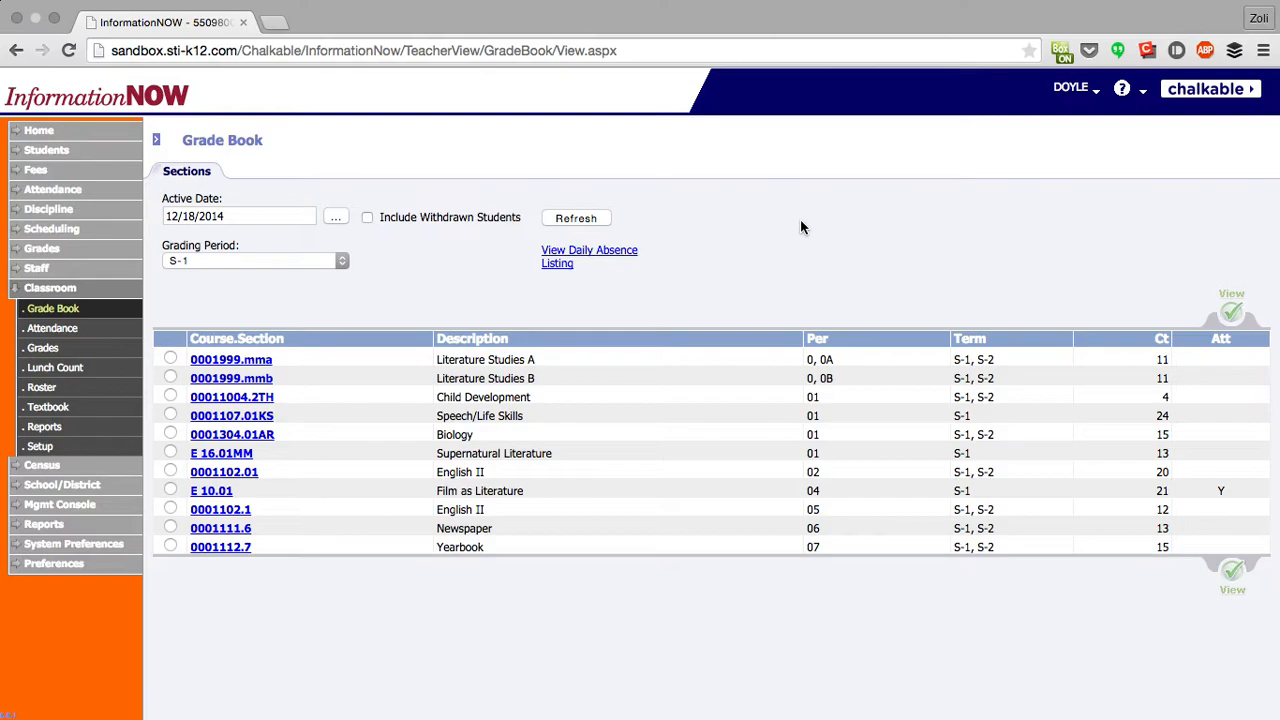
pyautogui.moveTo(1192, 204)
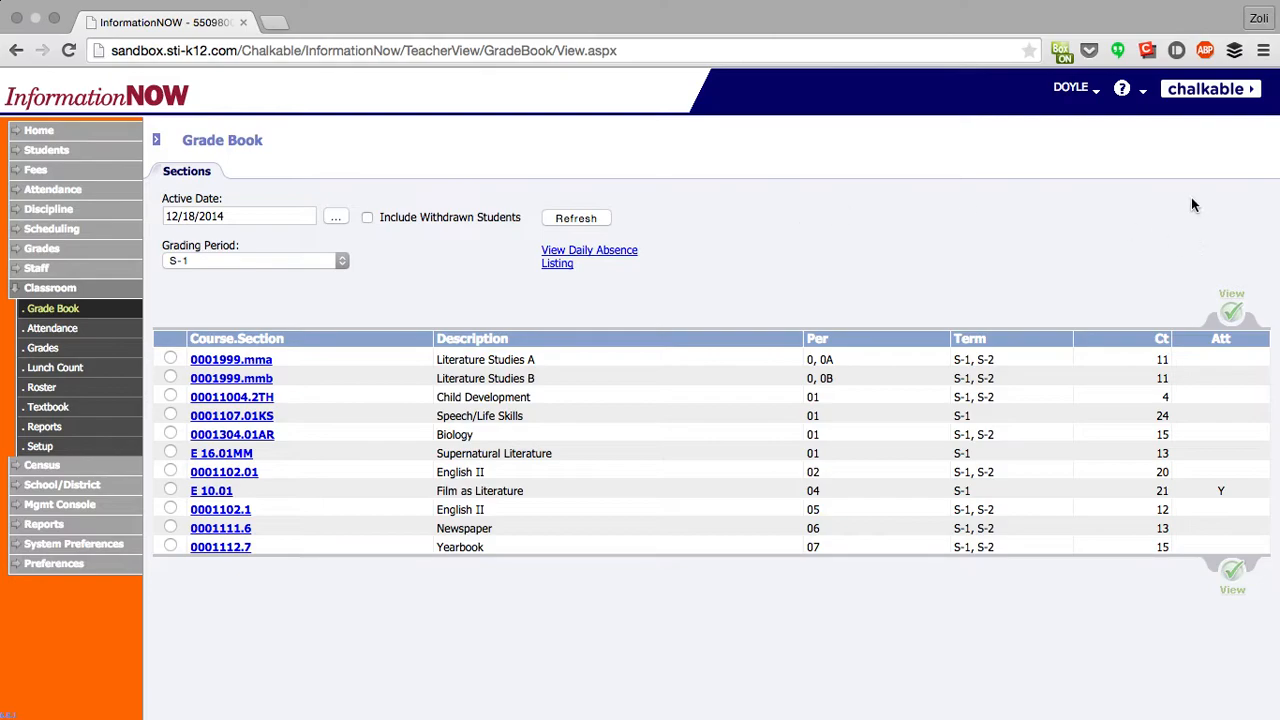
pyautogui.moveTo(1208, 120)
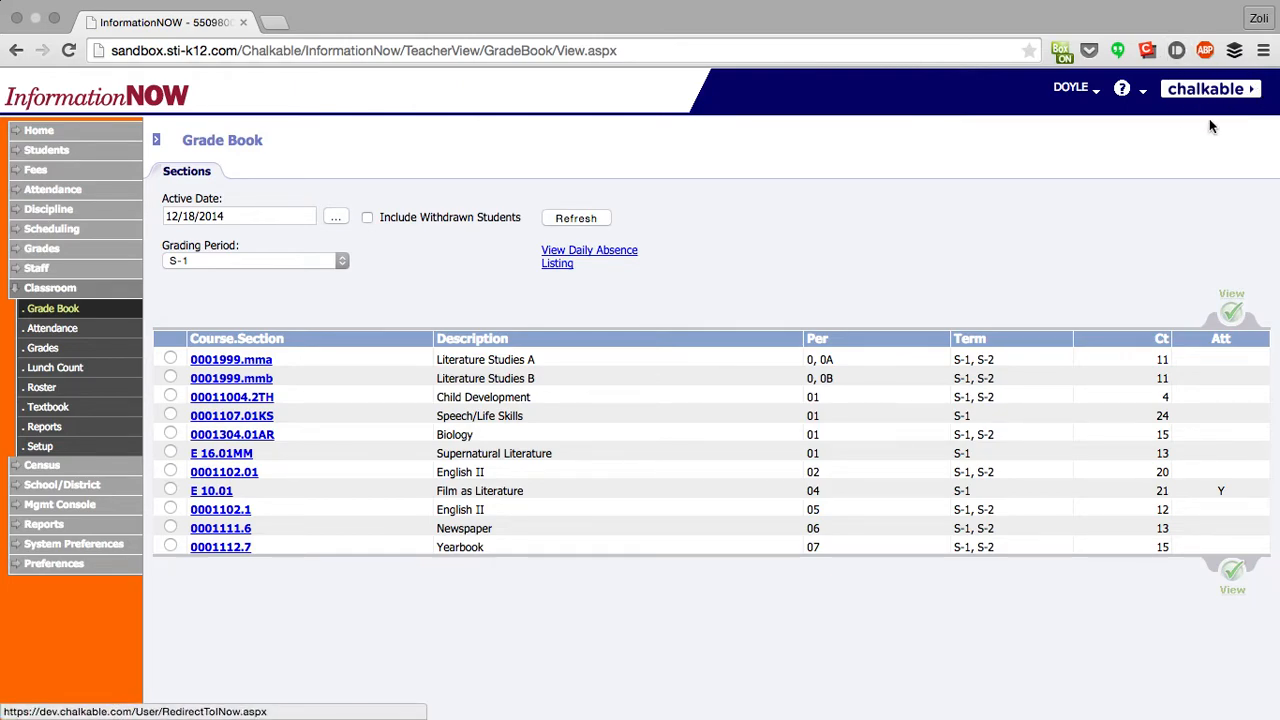
# - Switch from the InformationNOW Grade Book over to the teacher's Chalkable site
pyautogui.click(1210, 88)
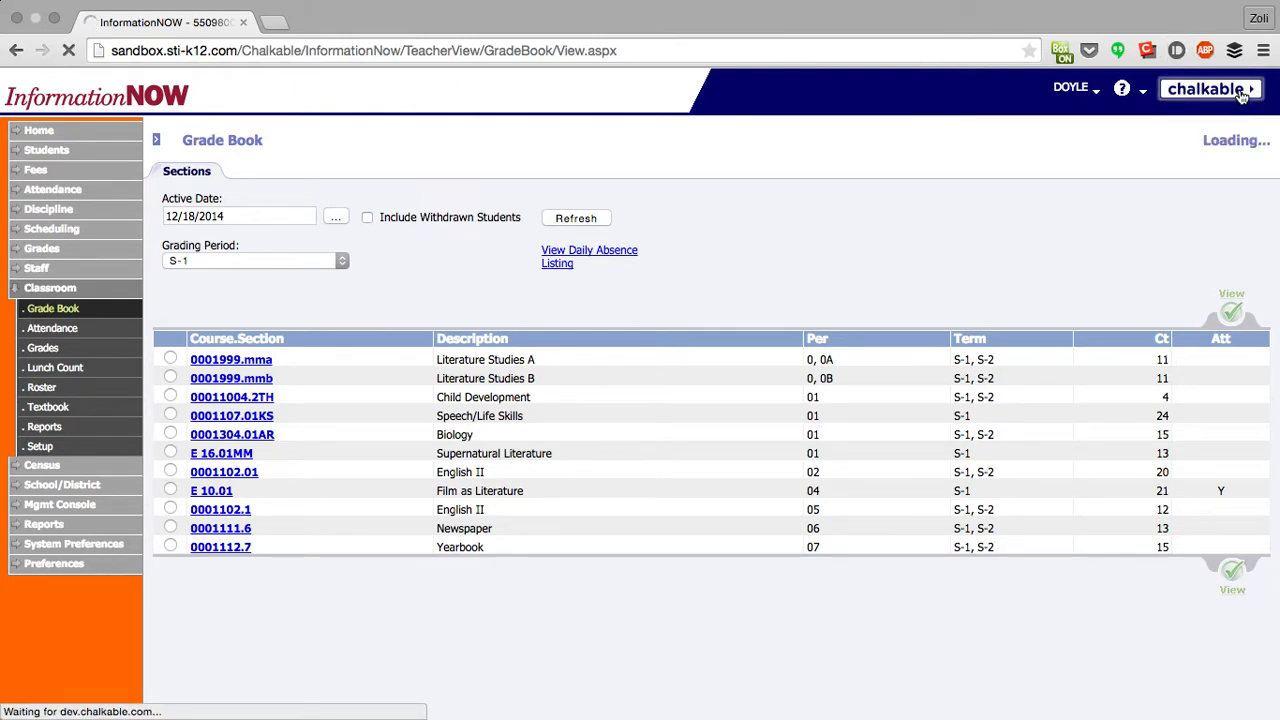
# - Land on the Chalkable Inbox ToDo list of class and homework items for all classes
pyautogui.click(1210, 88)
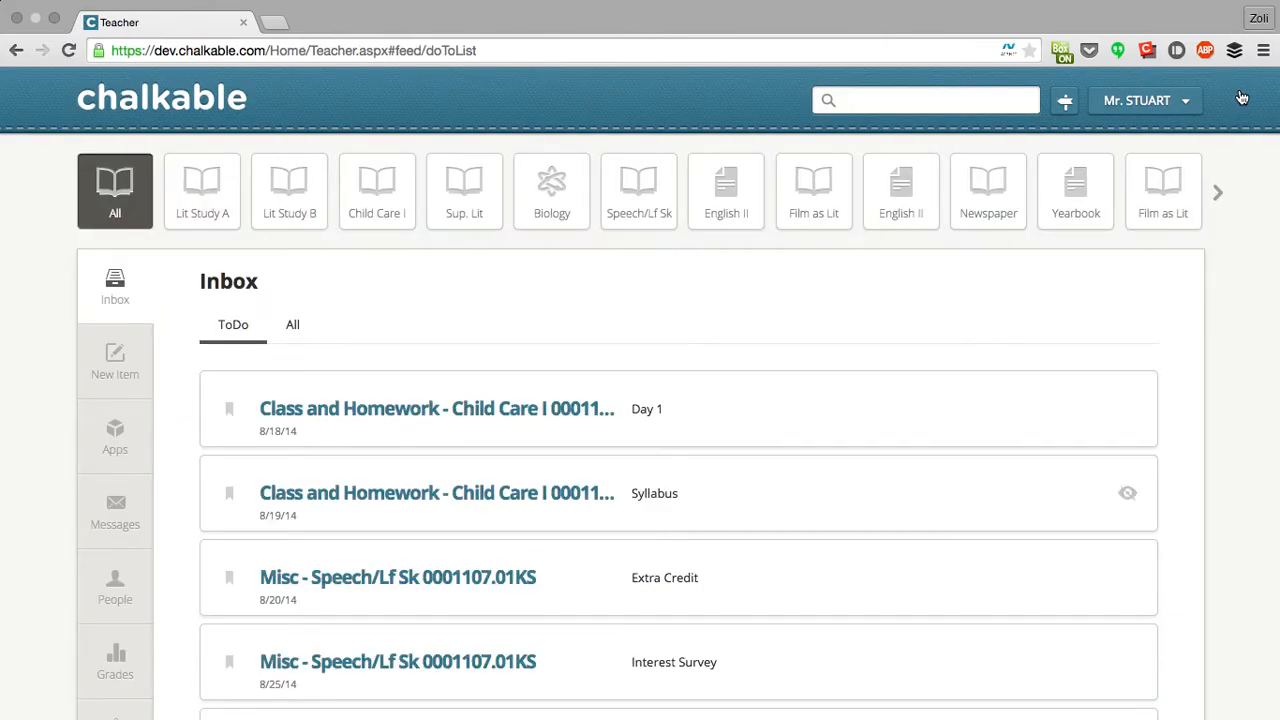
pyautogui.moveTo(780, 212)
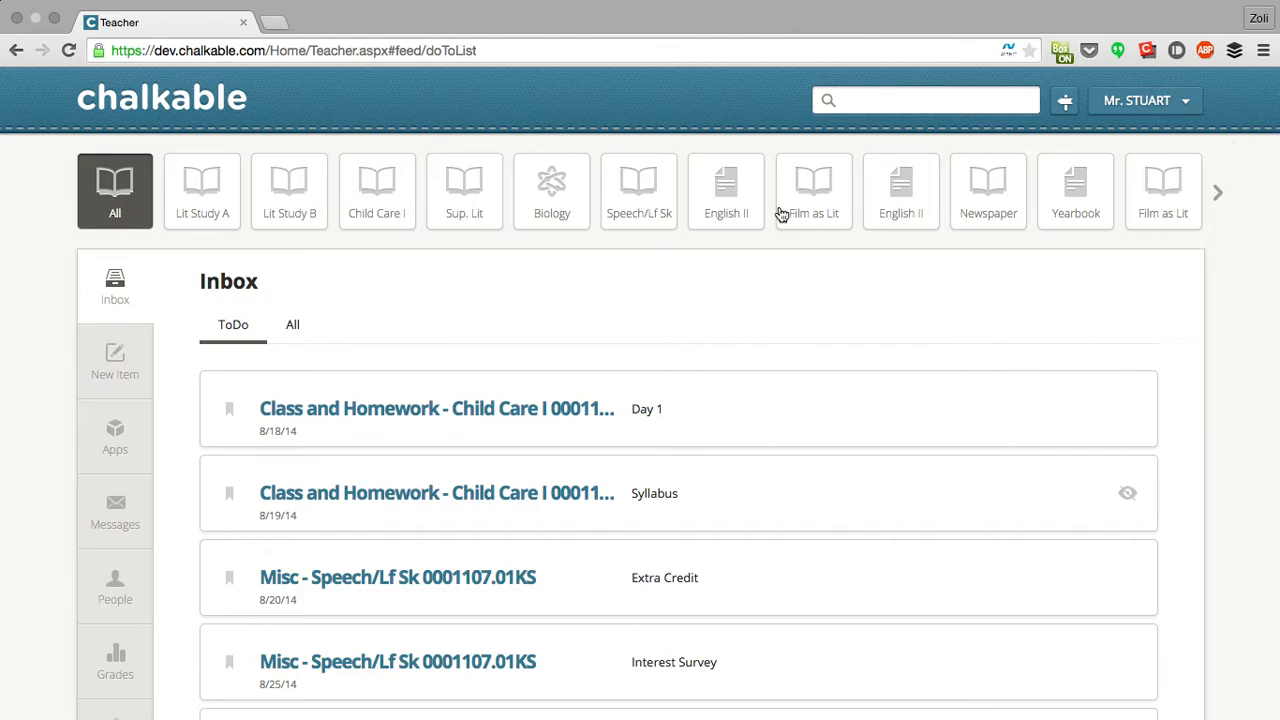
pyautogui.moveTo(1164, 212)
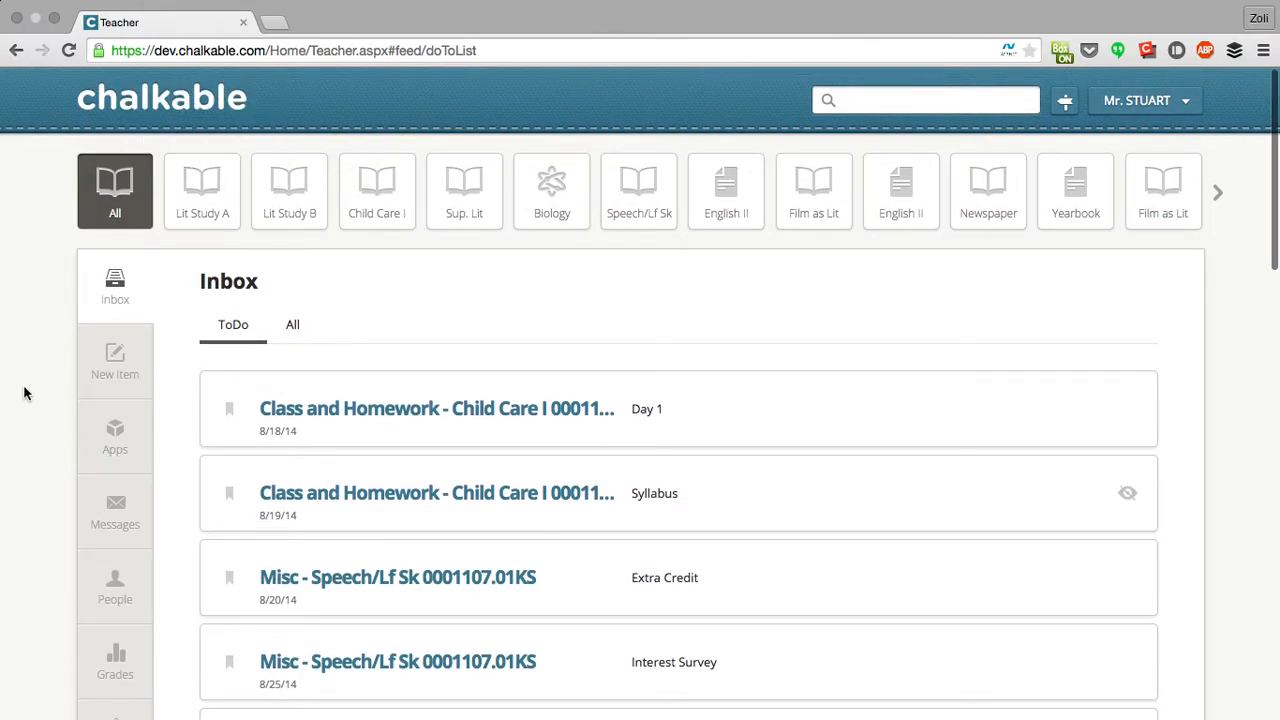
# - Show the Grades summary for all classes and scroll to the E 10.01 Film as Lit section
pyautogui.click(116, 664)
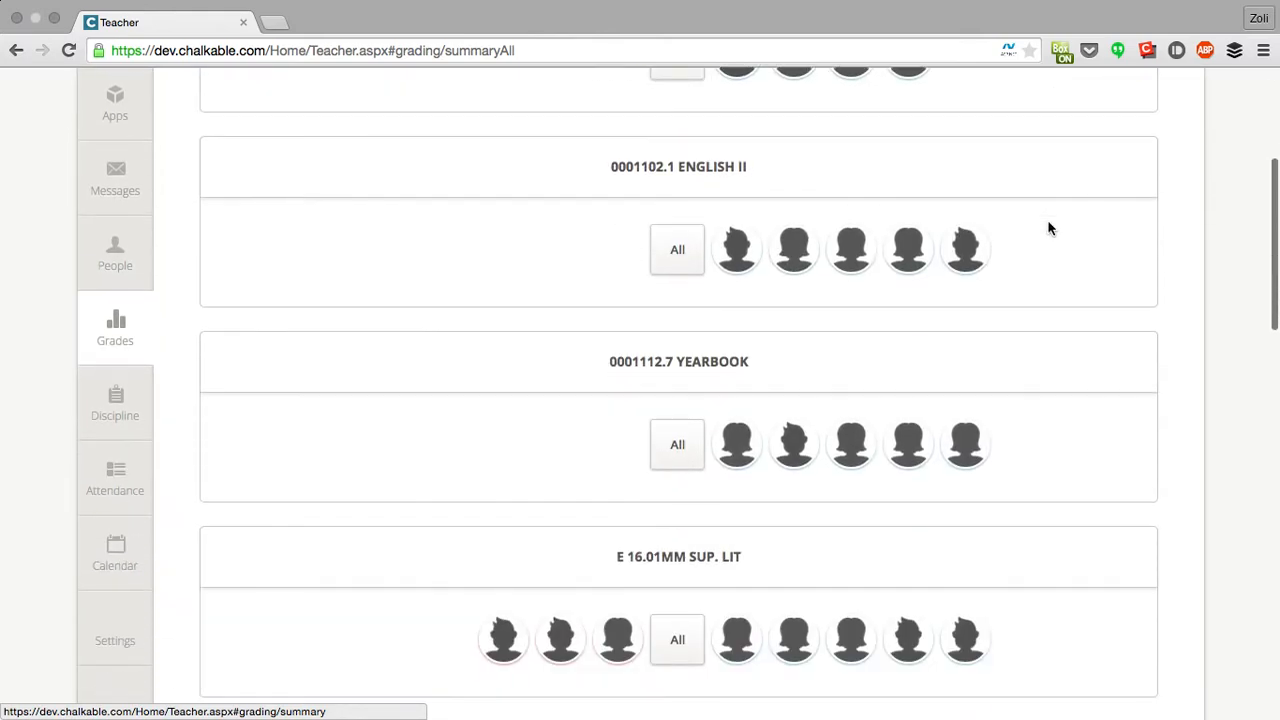
pyautogui.scroll(-3)
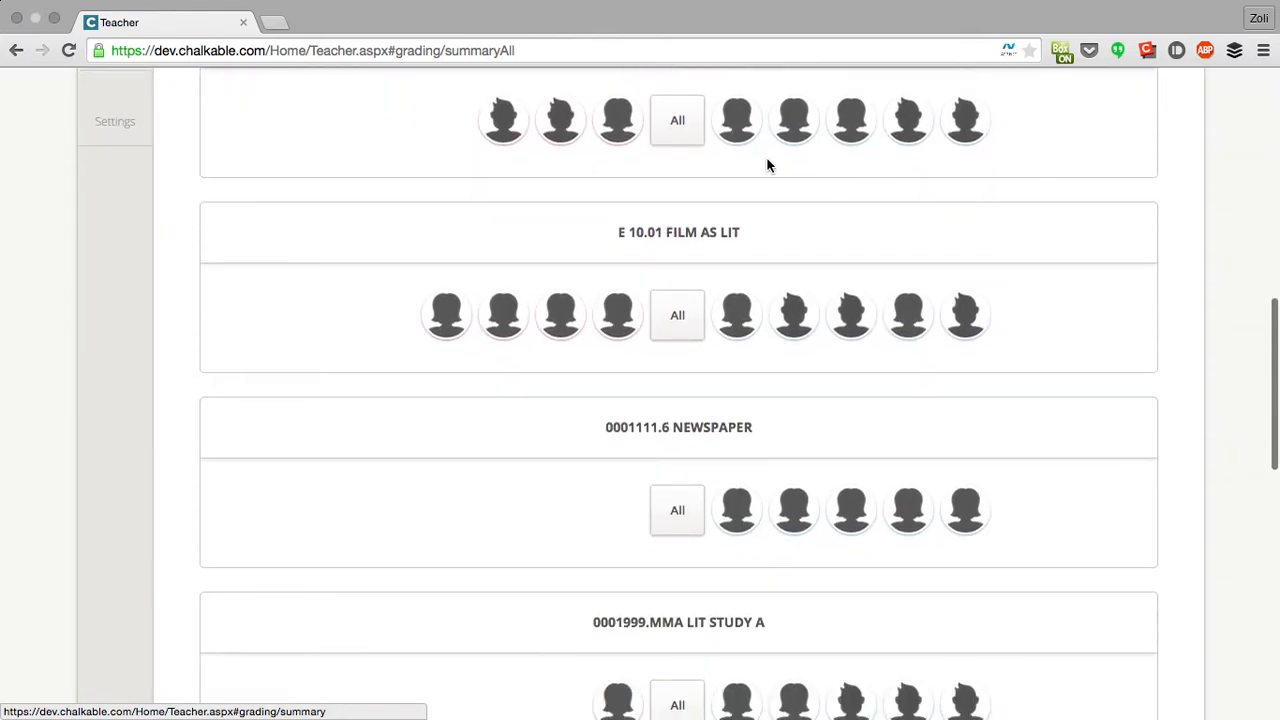
pyautogui.moveTo(964, 316)
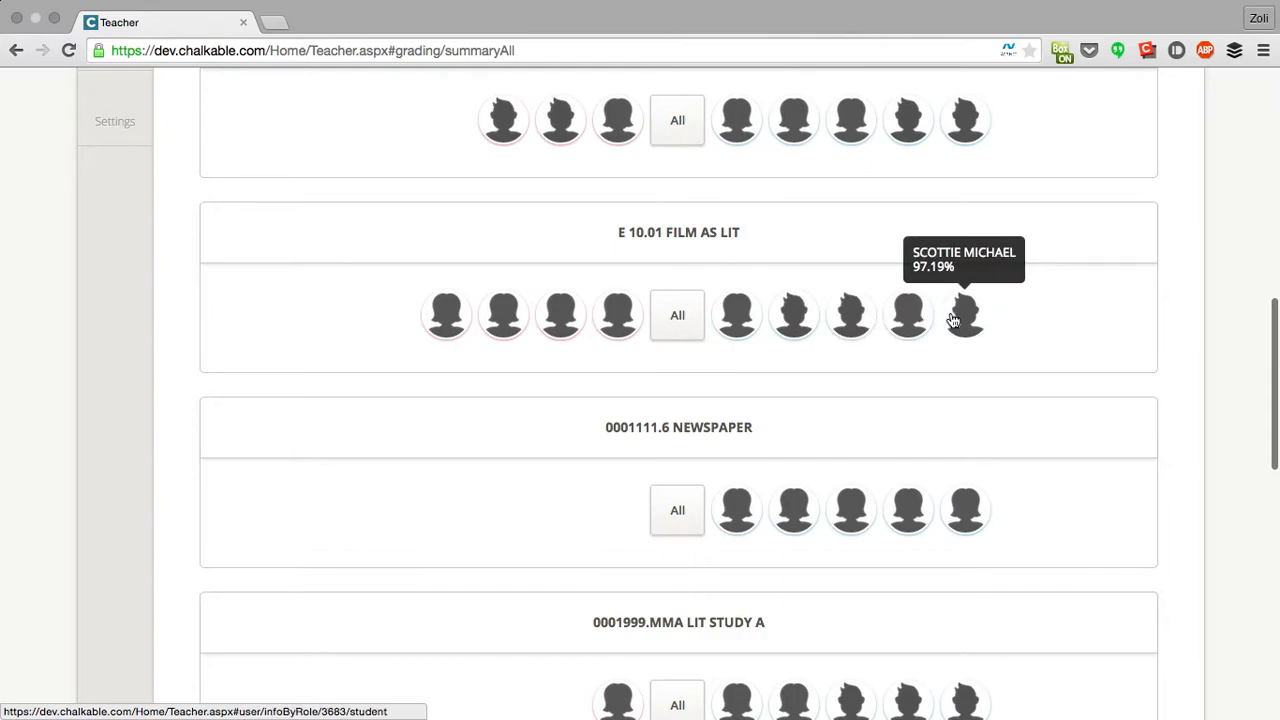
pyautogui.moveTo(448, 312)
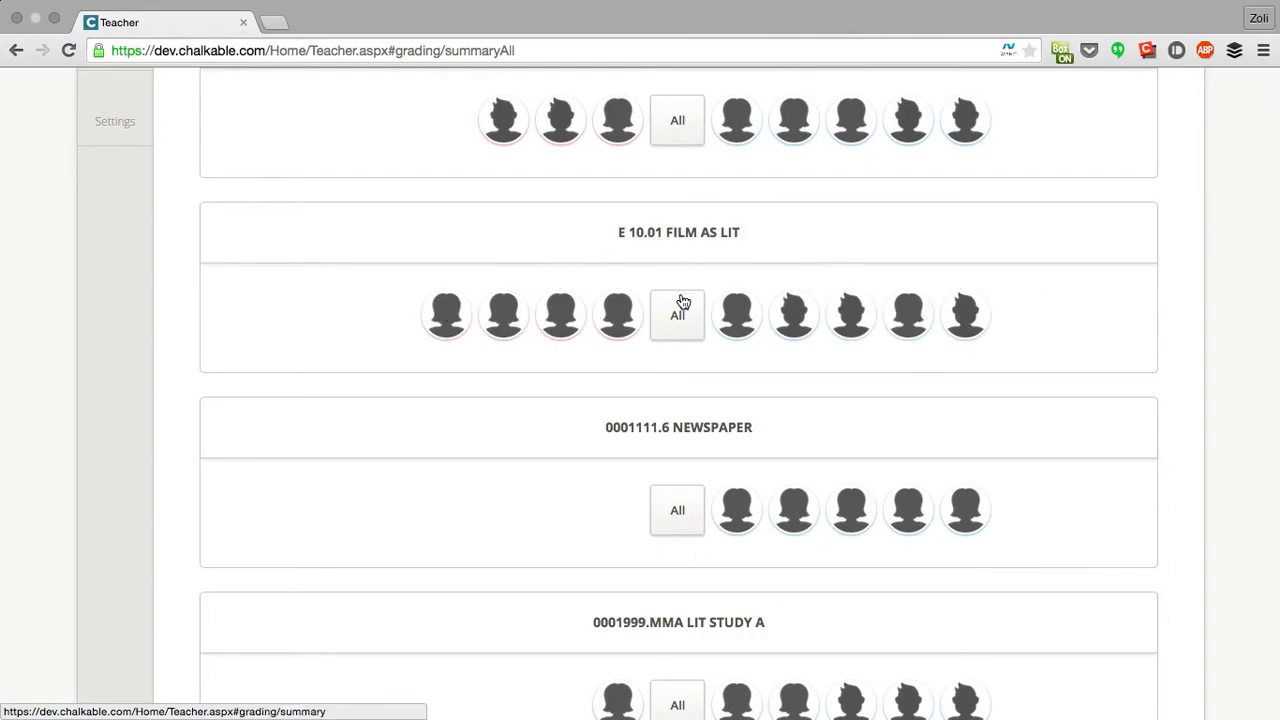
# - Expand E 10.01 Film as Lit to every student with its 0–100 grade distribution line
pyautogui.click(676, 314)
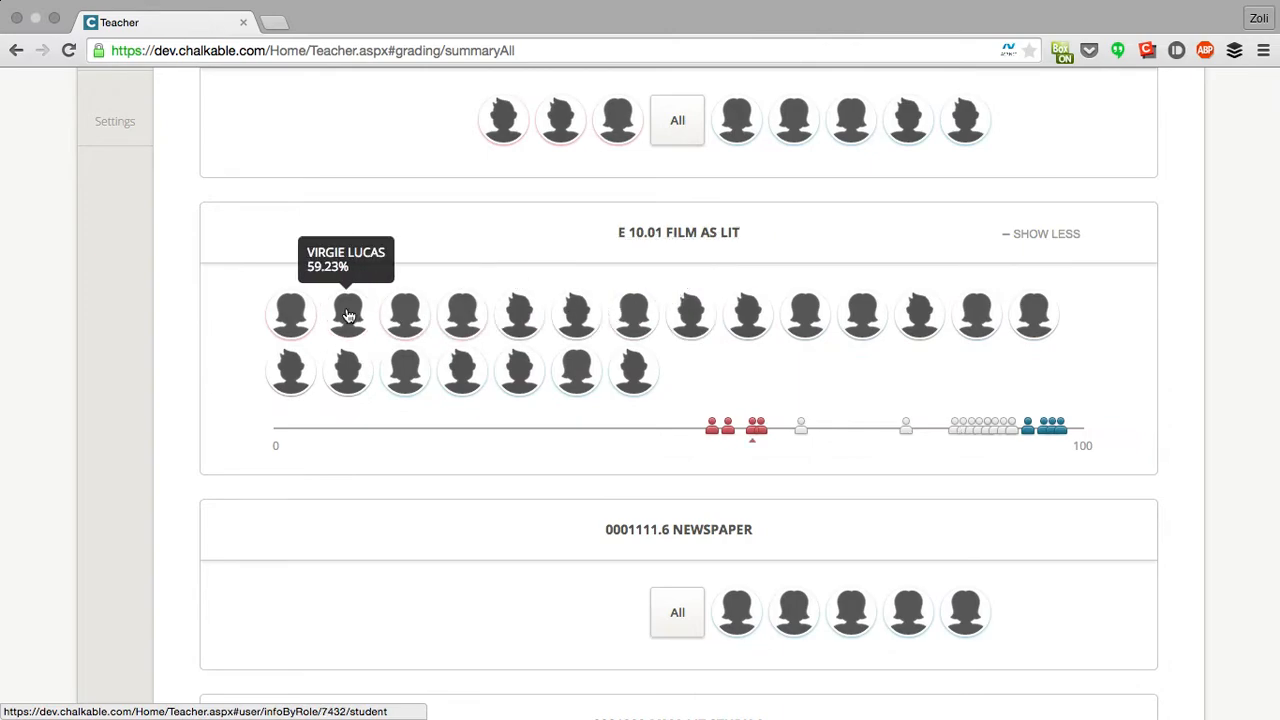
pyautogui.moveTo(518, 312)
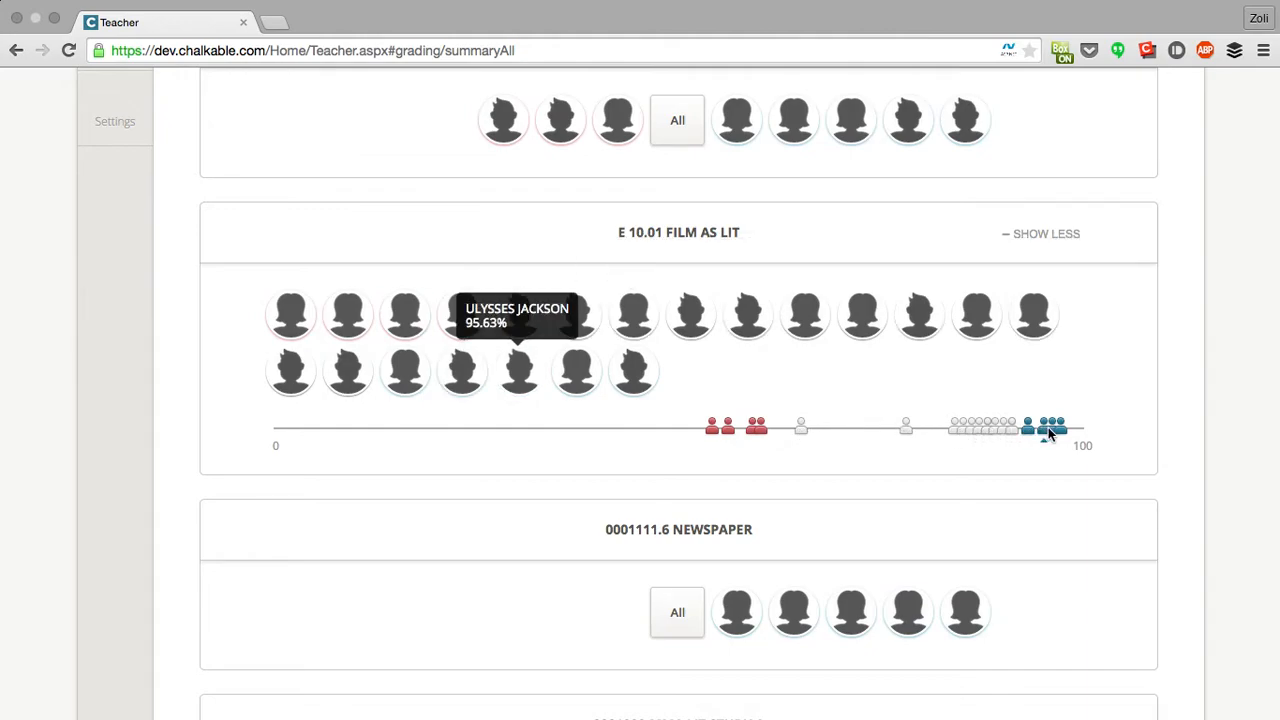
pyautogui.moveTo(904, 424)
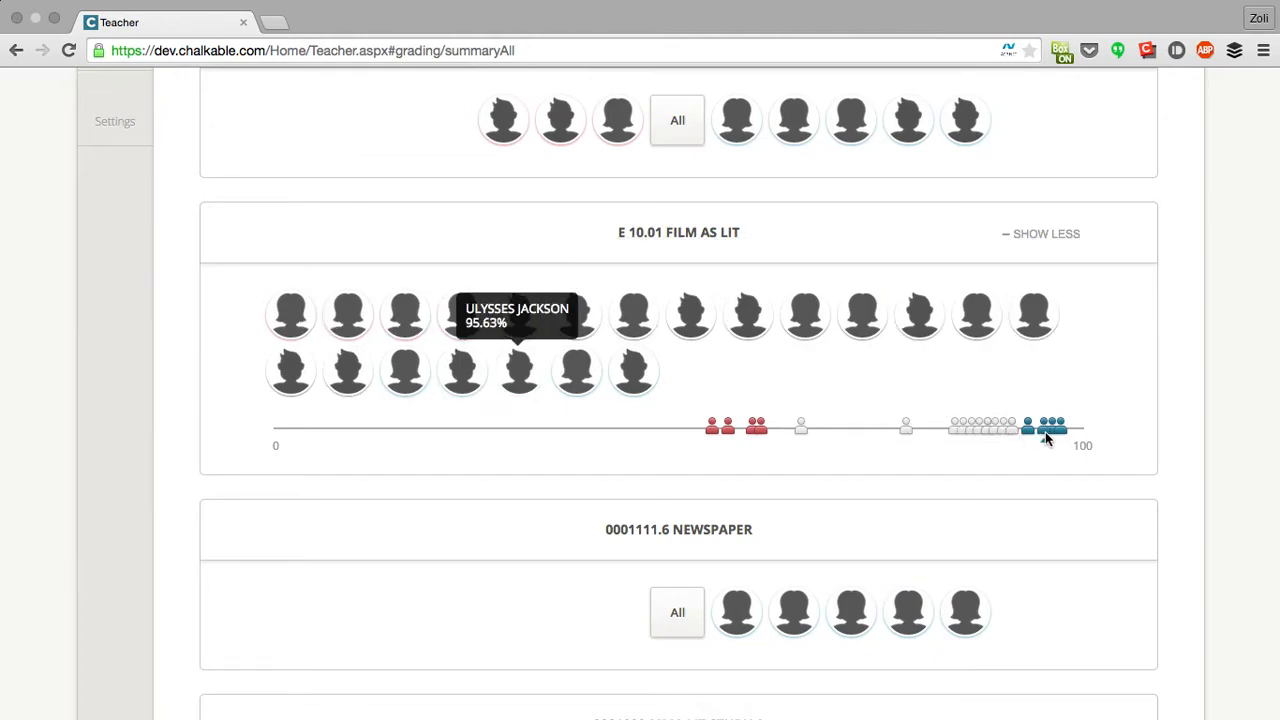
pyautogui.moveTo(632, 312)
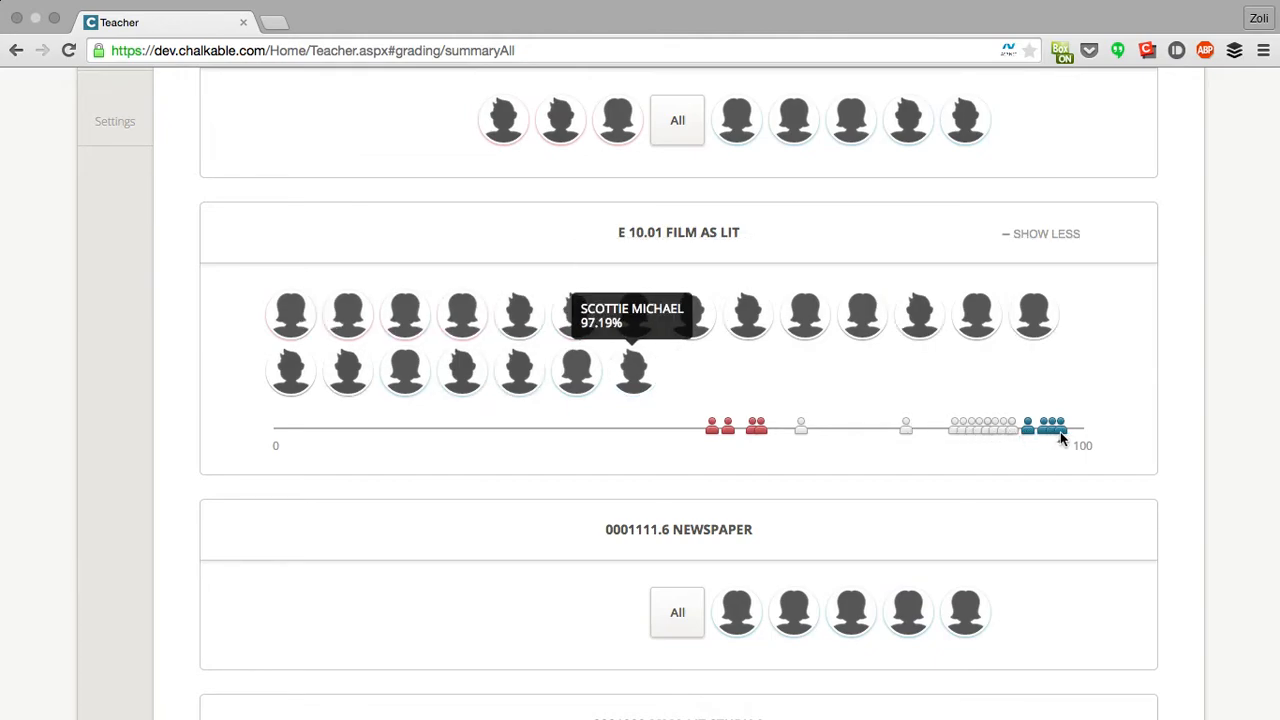
pyautogui.moveTo(904, 428)
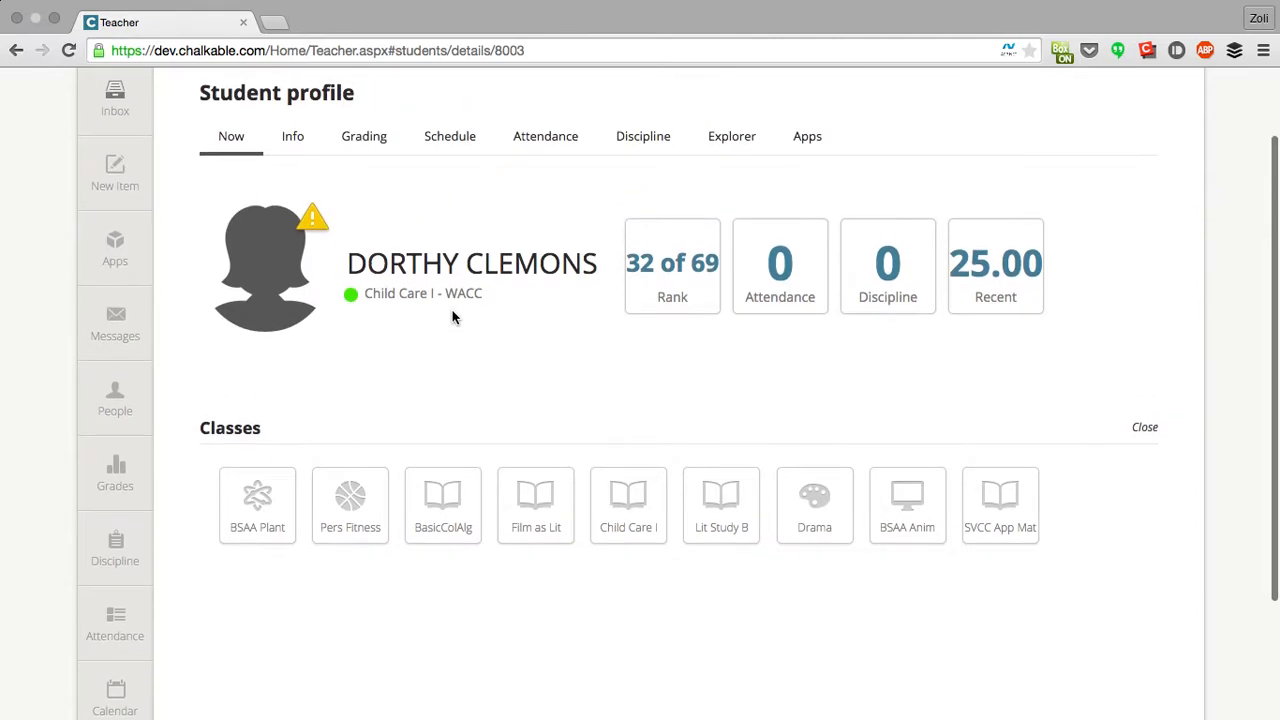
pyautogui.moveTo(352, 294)
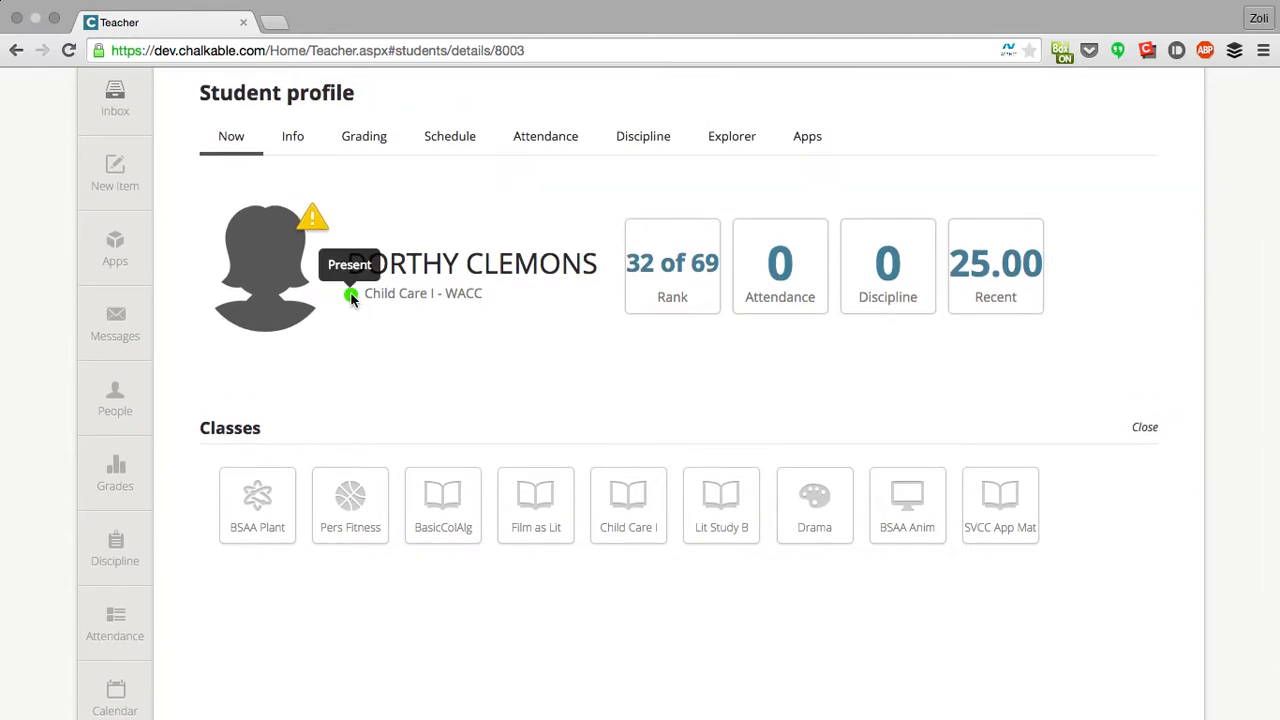
pyautogui.moveTo(366, 316)
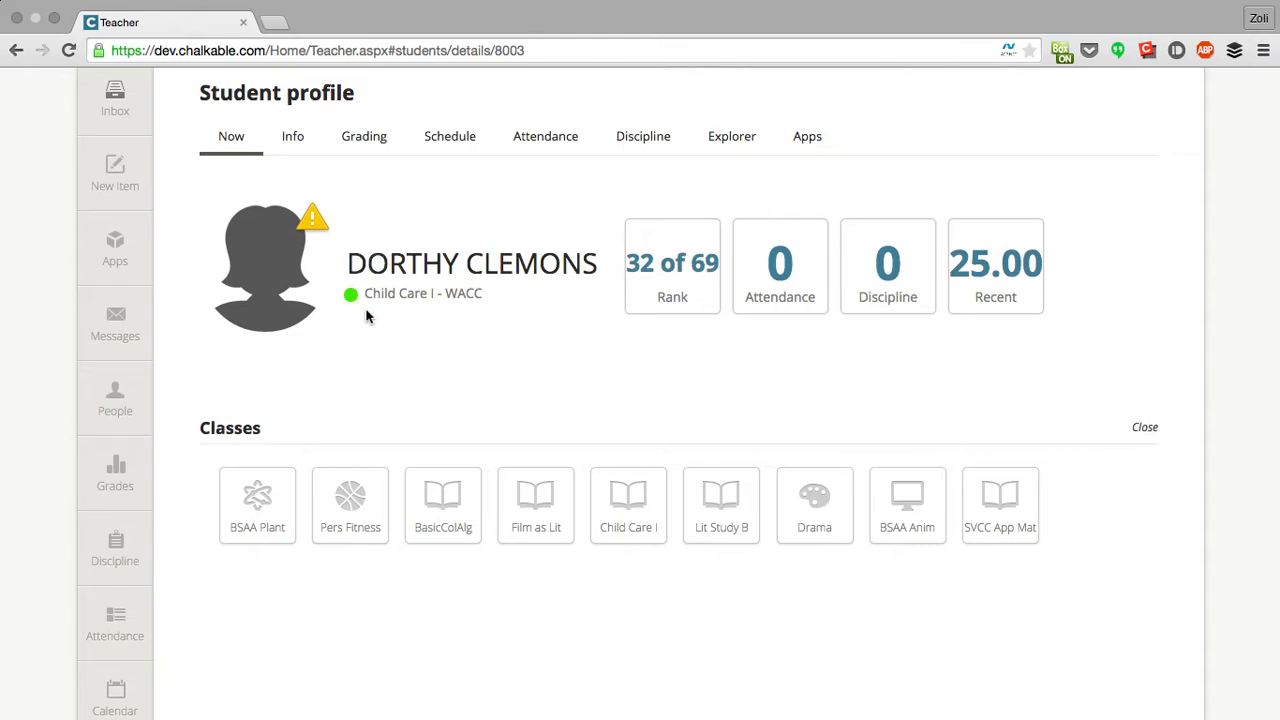
pyautogui.moveTo(312, 216)
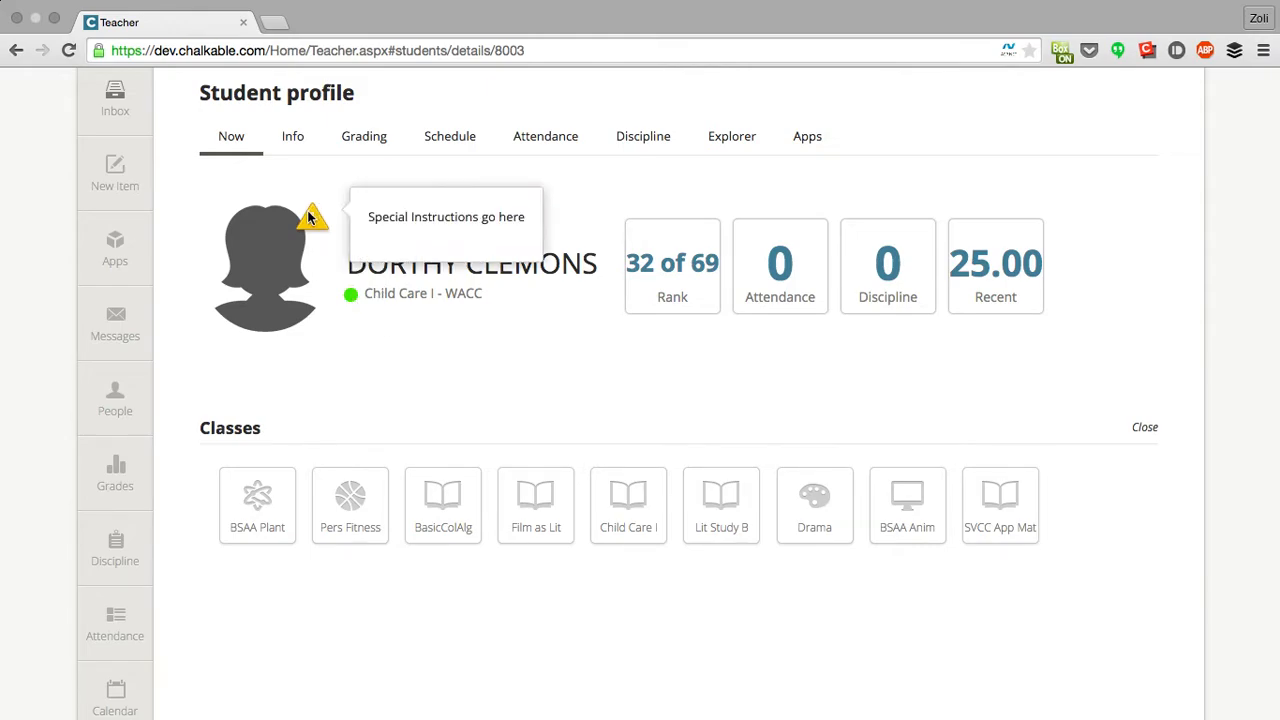
pyautogui.moveTo(324, 222)
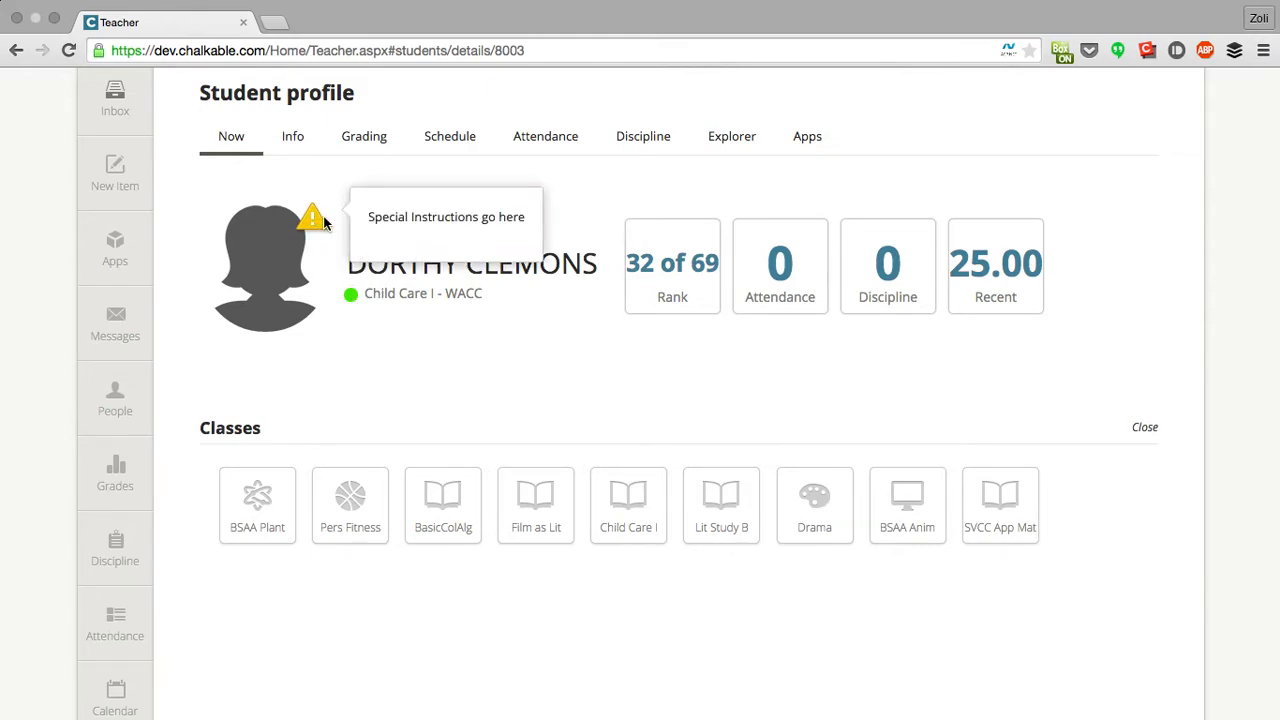
pyautogui.moveTo(670, 320)
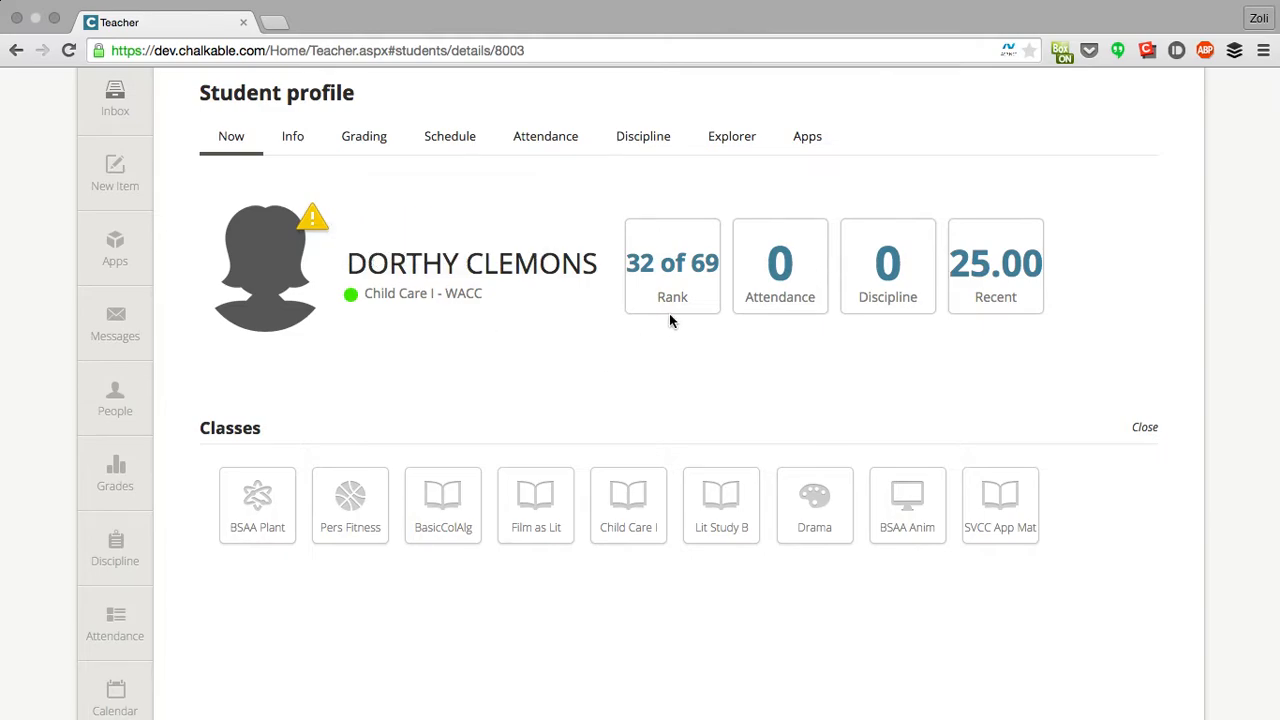
pyautogui.moveTo(670, 284)
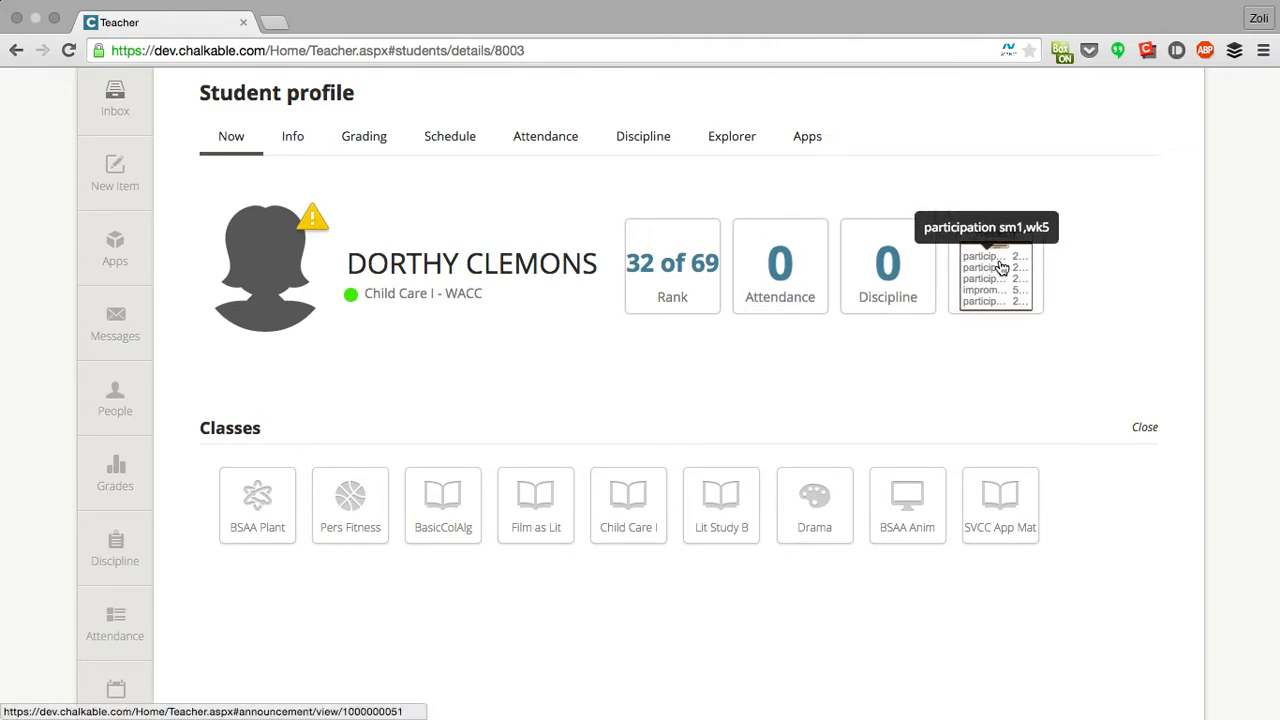
pyautogui.moveTo(1016, 300)
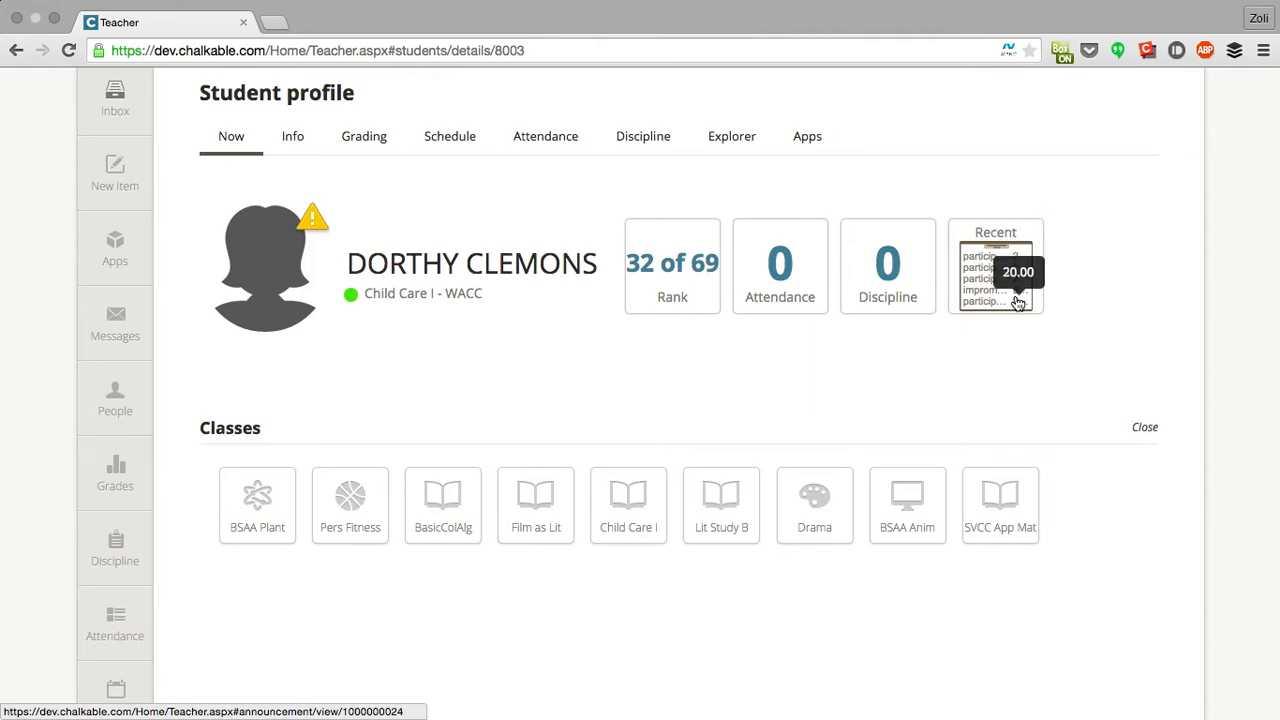
# - Scroll through the student's profile and head to the Attendance summary from the sidebar
pyautogui.scroll(-3)
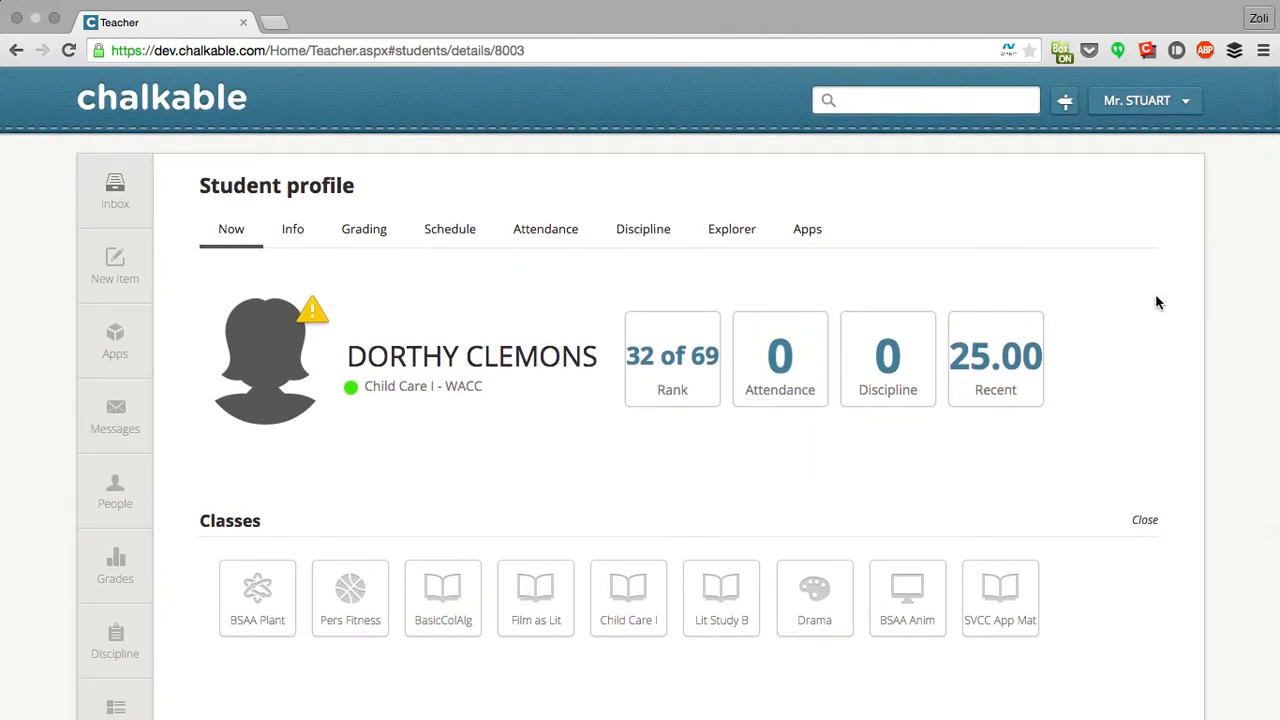
pyautogui.scroll(-3)
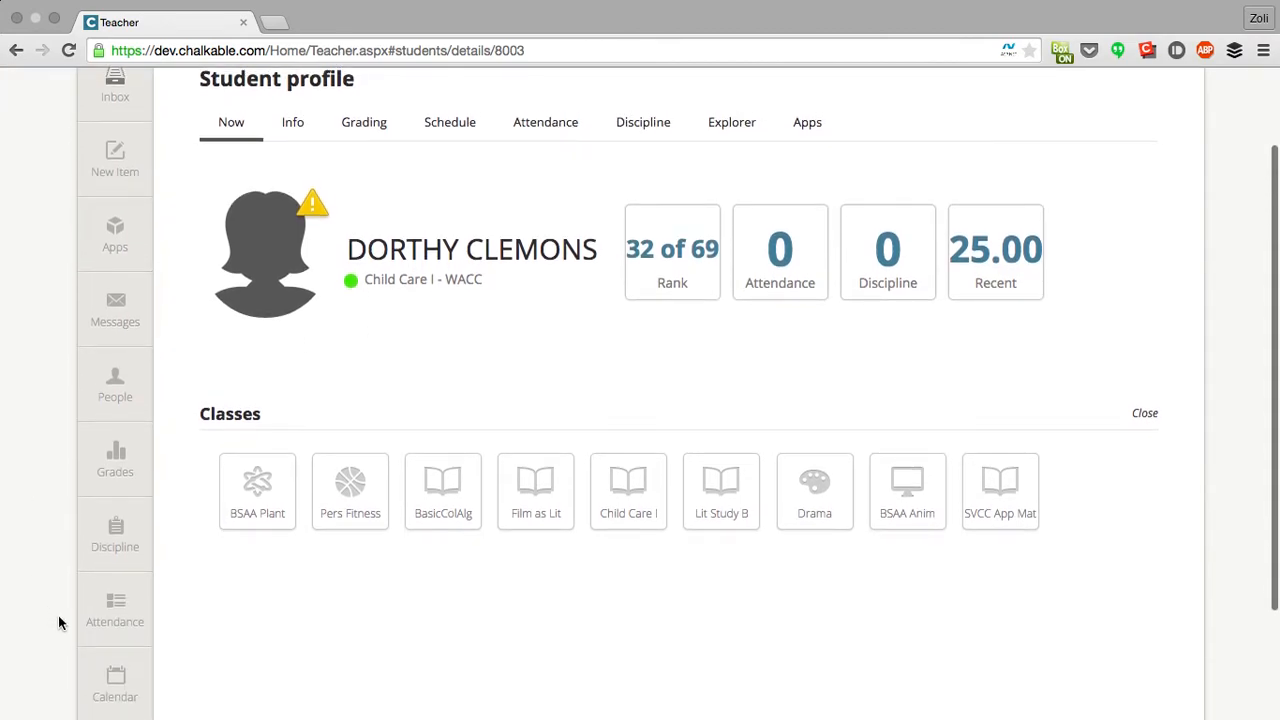
pyautogui.click(114, 608)
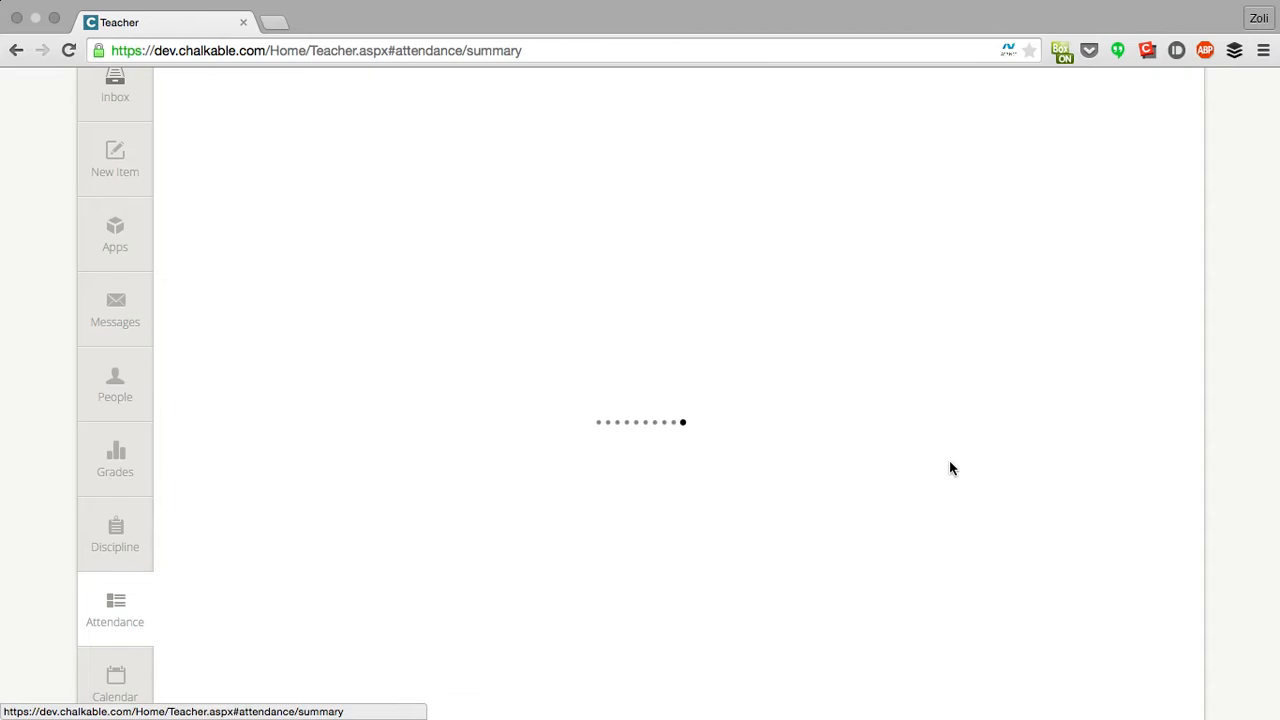
# - View the absences-per-class chart over the semester and the student portraits below it
pyautogui.click(114, 608)
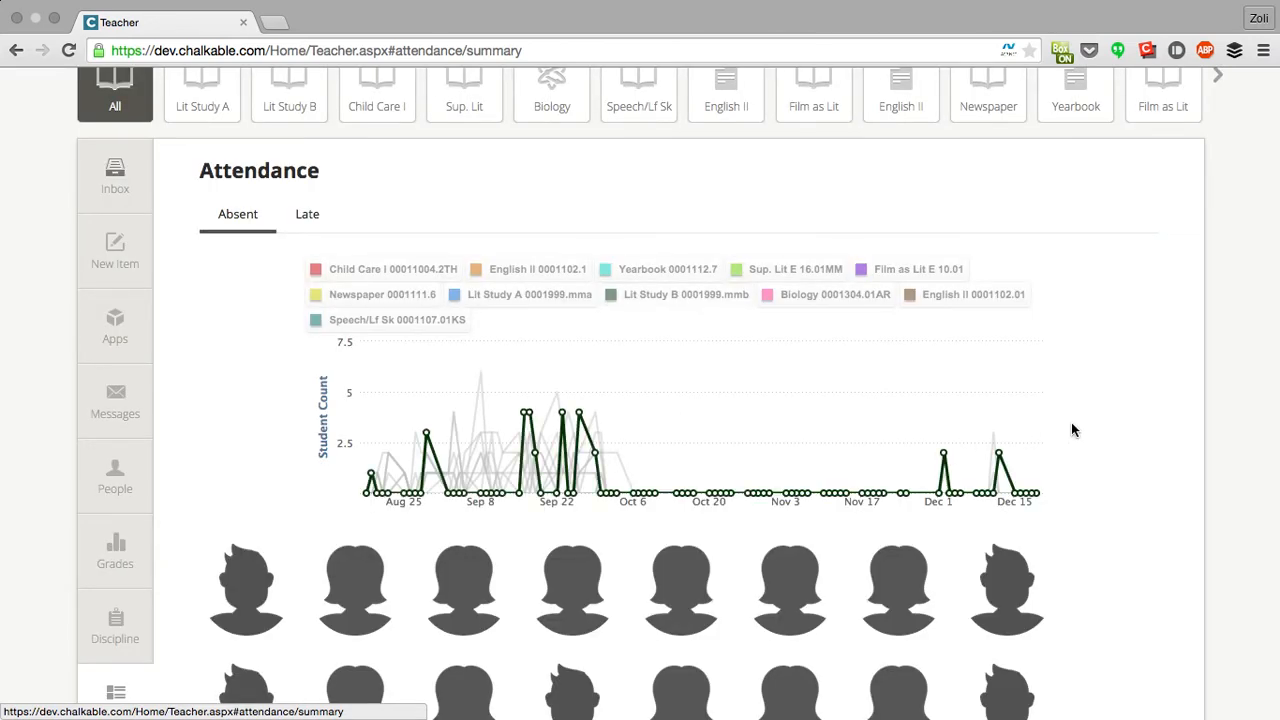
pyautogui.scroll(-3)
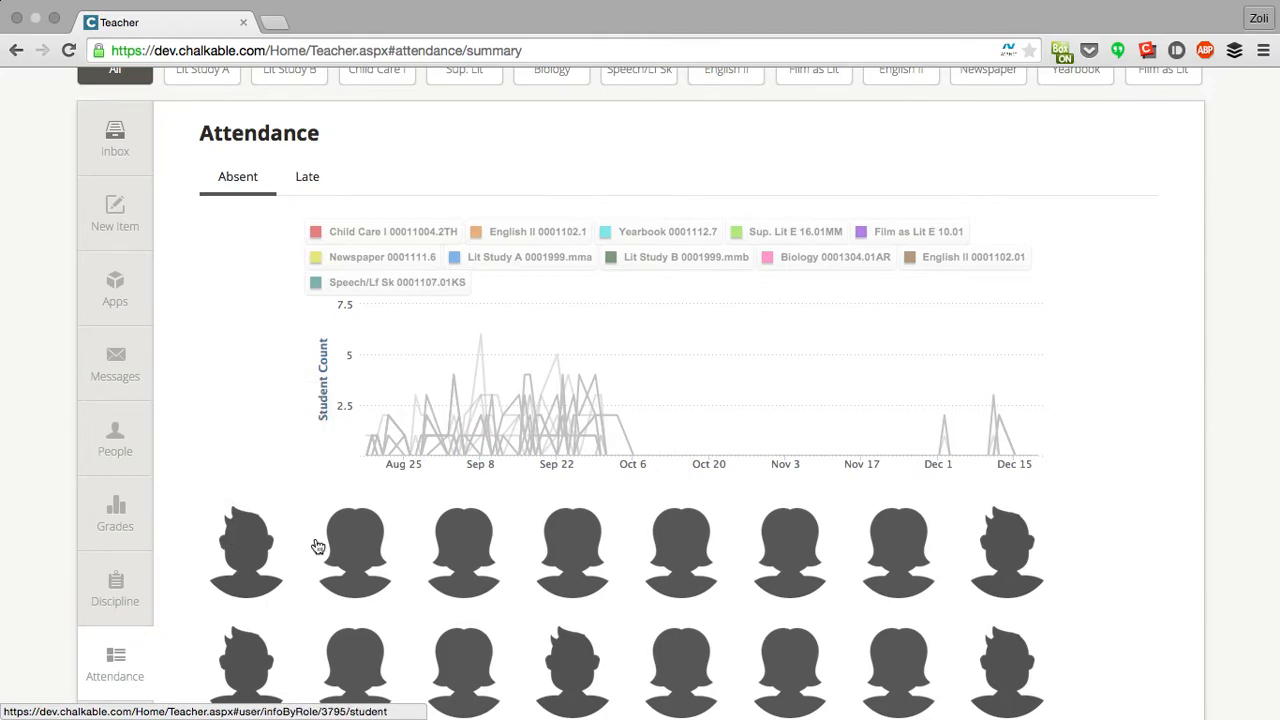
pyautogui.moveTo(680, 556)
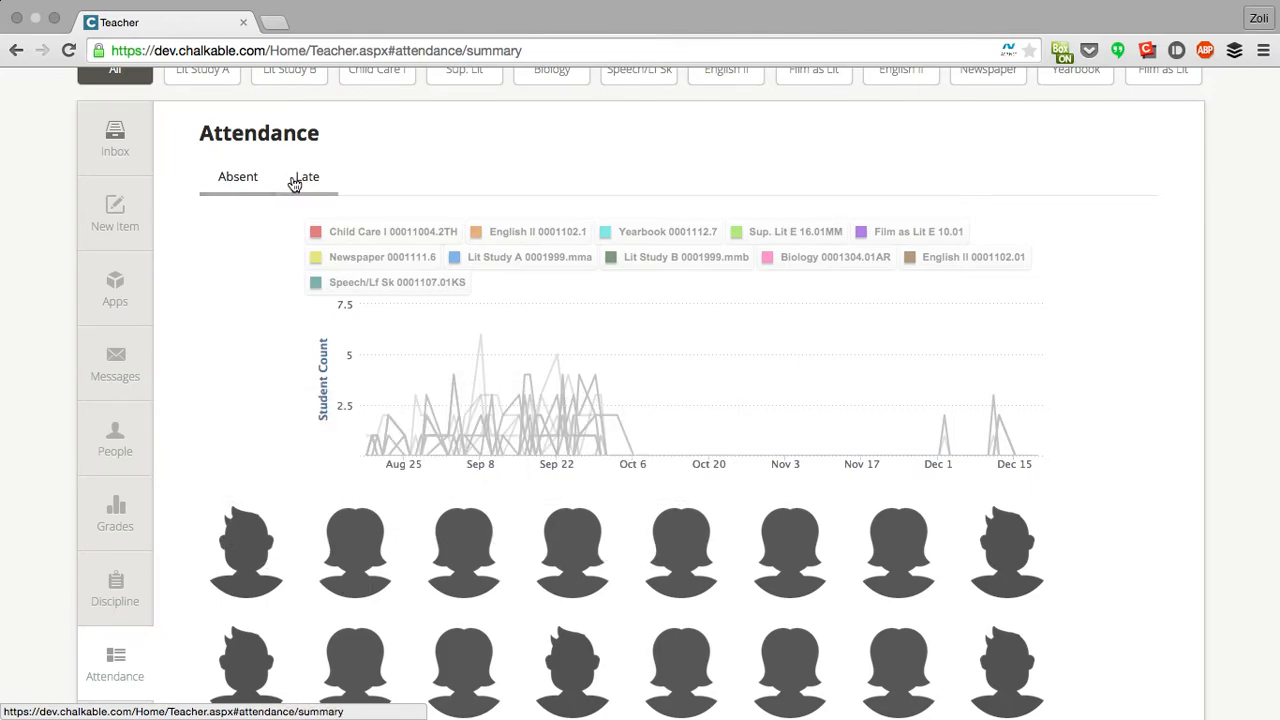
pyautogui.moveTo(246, 550)
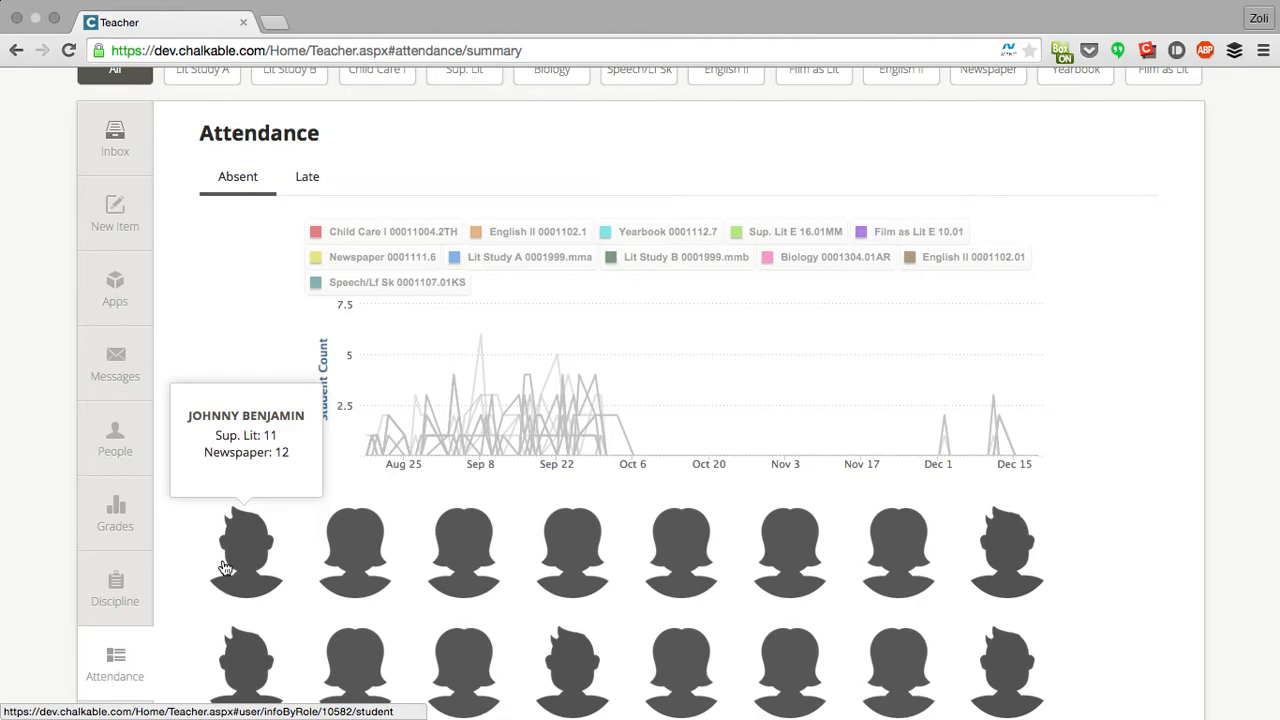
pyautogui.moveTo(252, 560)
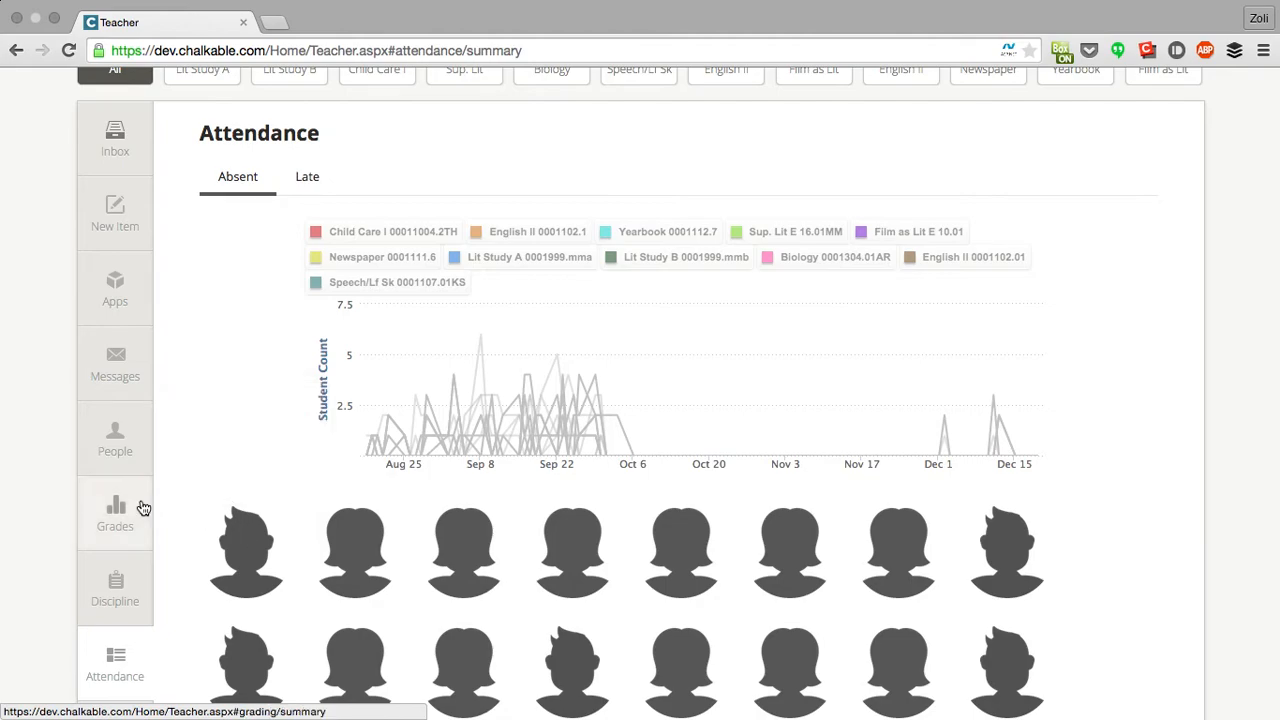
# - Show the Lit Study A grade book grouped by category, with participation sm1,wk2 averaging 22.64
pyautogui.click(114, 512)
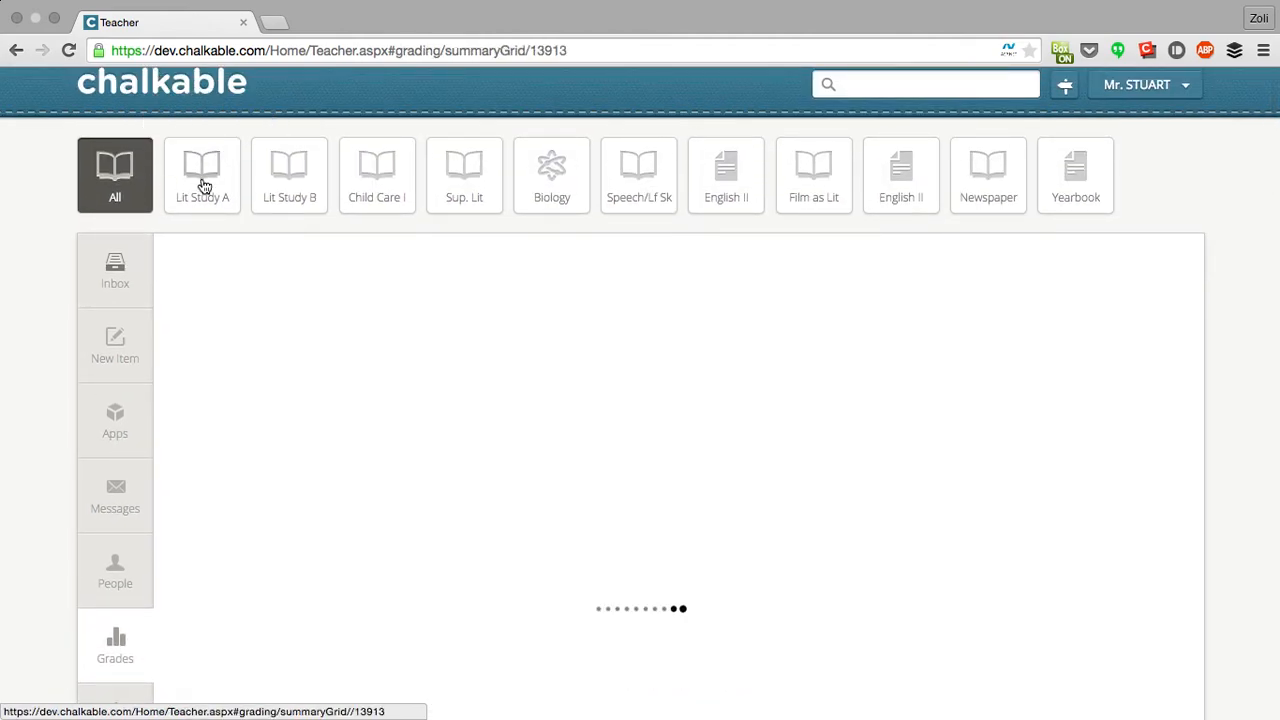
pyautogui.click(202, 176)
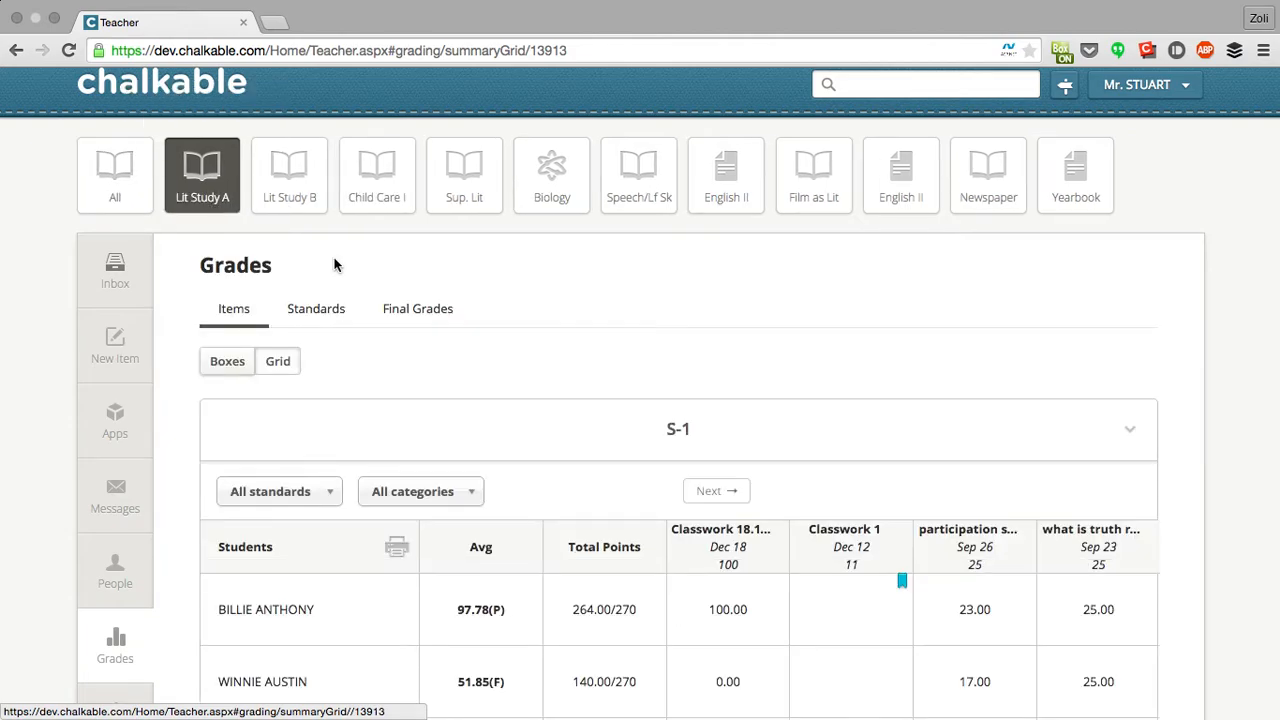
pyautogui.scroll(-3)
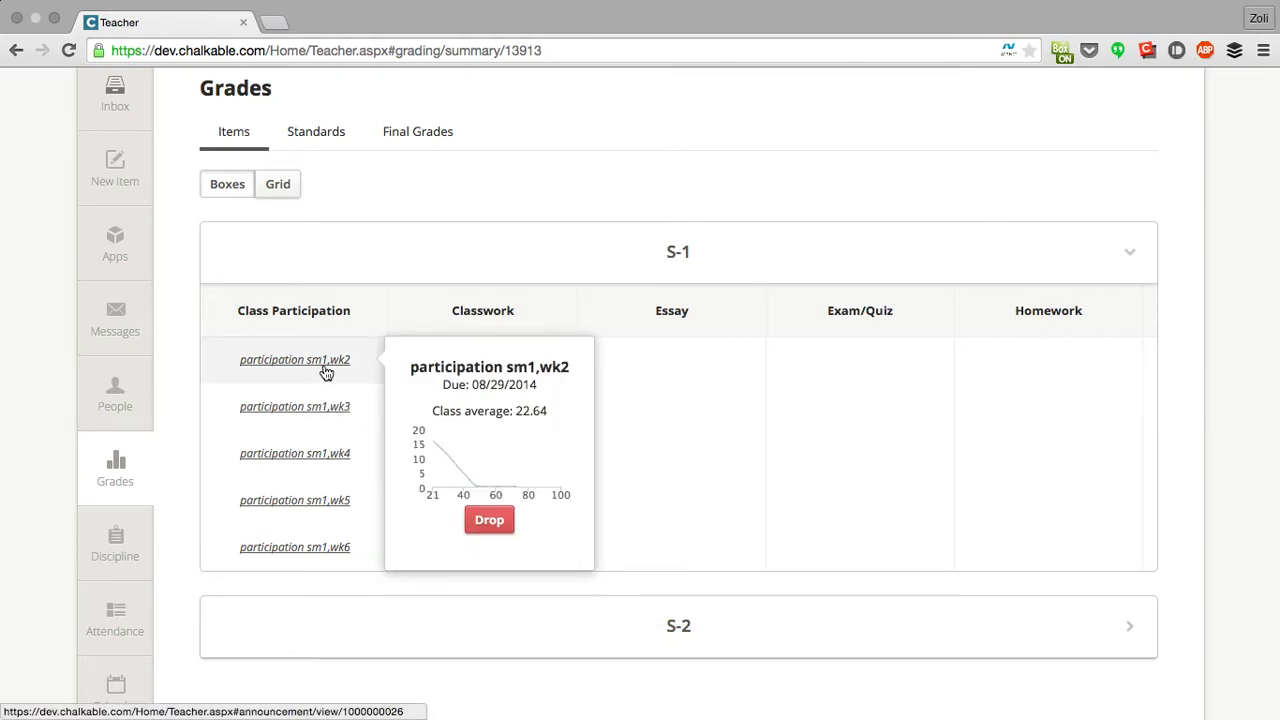
pyautogui.scroll(-3)
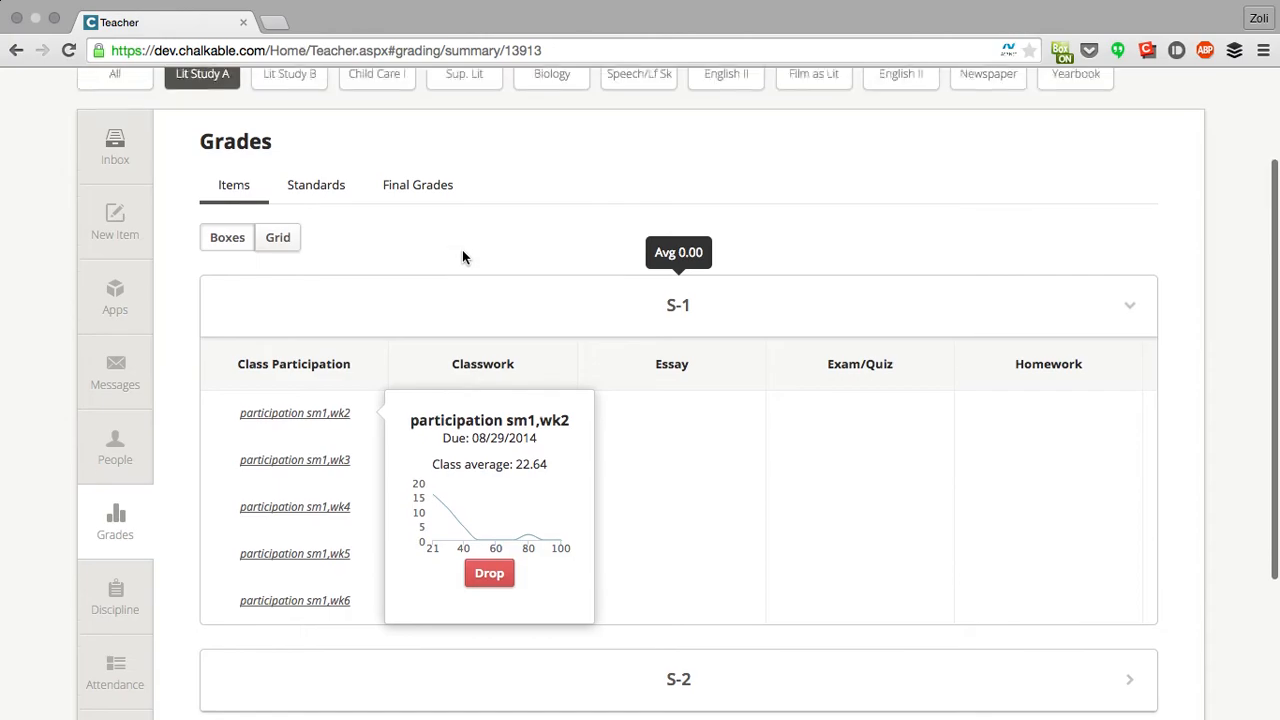
pyautogui.click(416, 184)
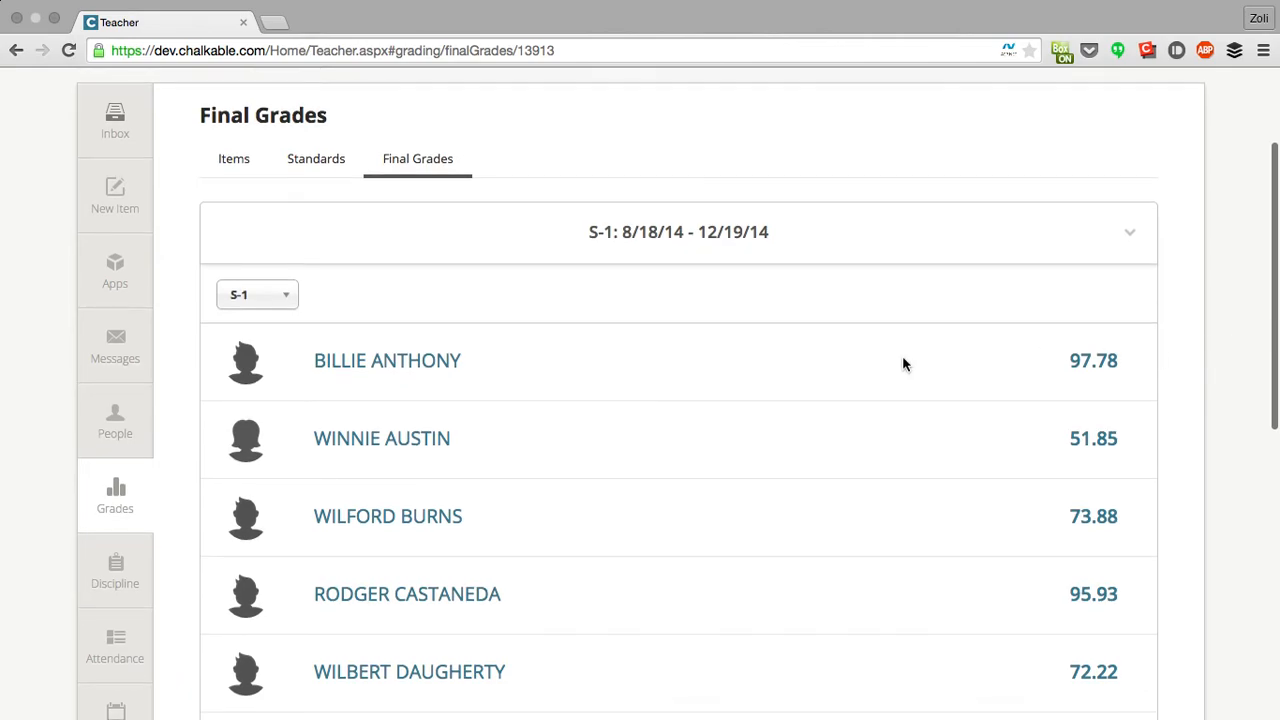
pyautogui.click(388, 360)
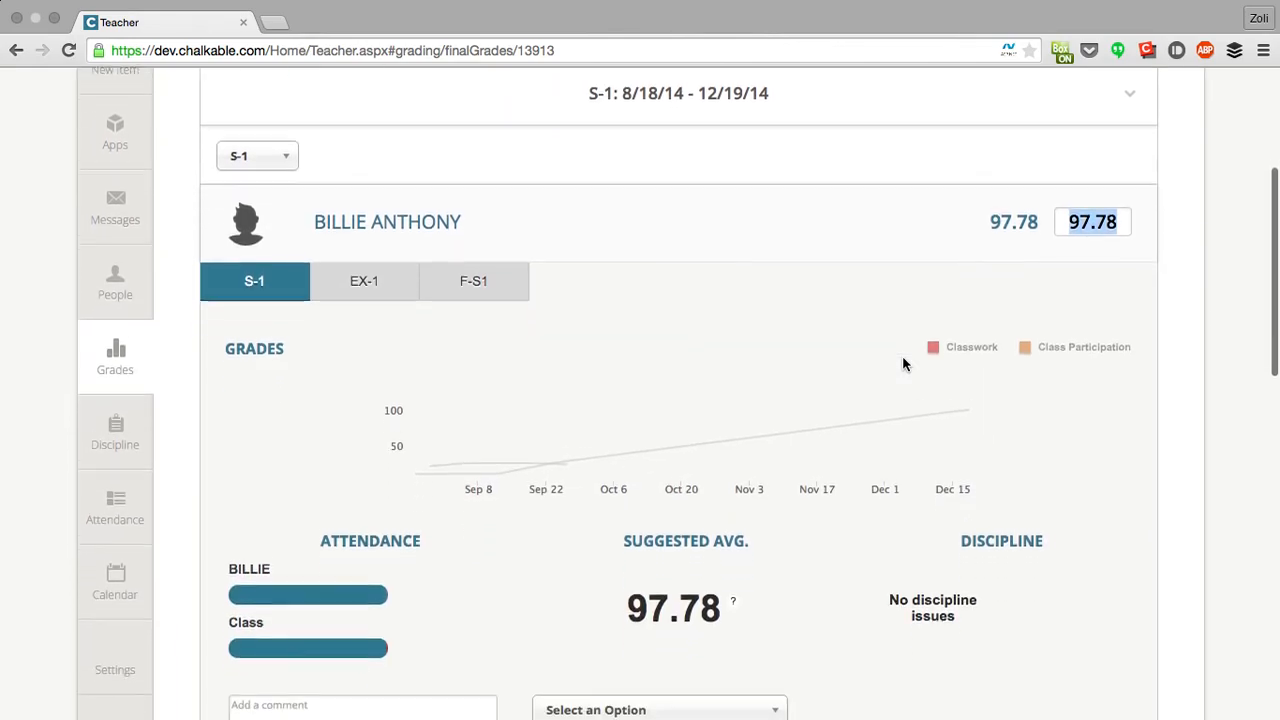
pyautogui.scroll(-3)
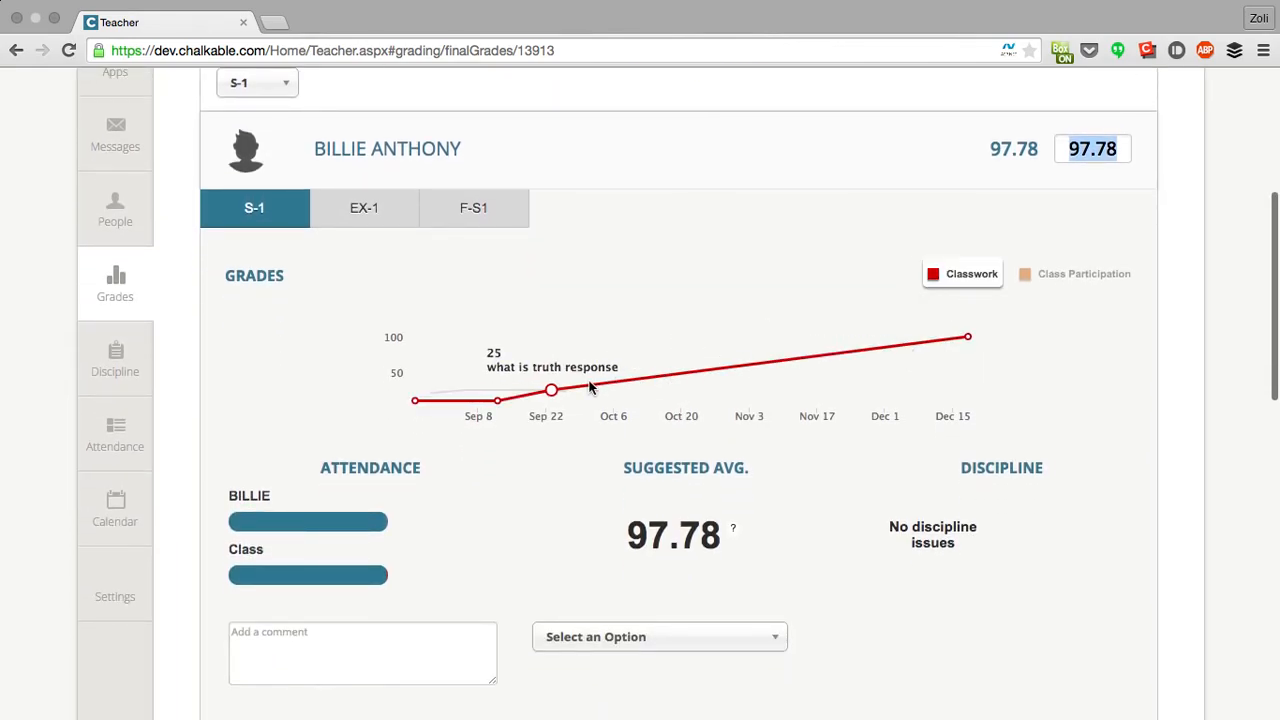
pyautogui.moveTo(416, 400)
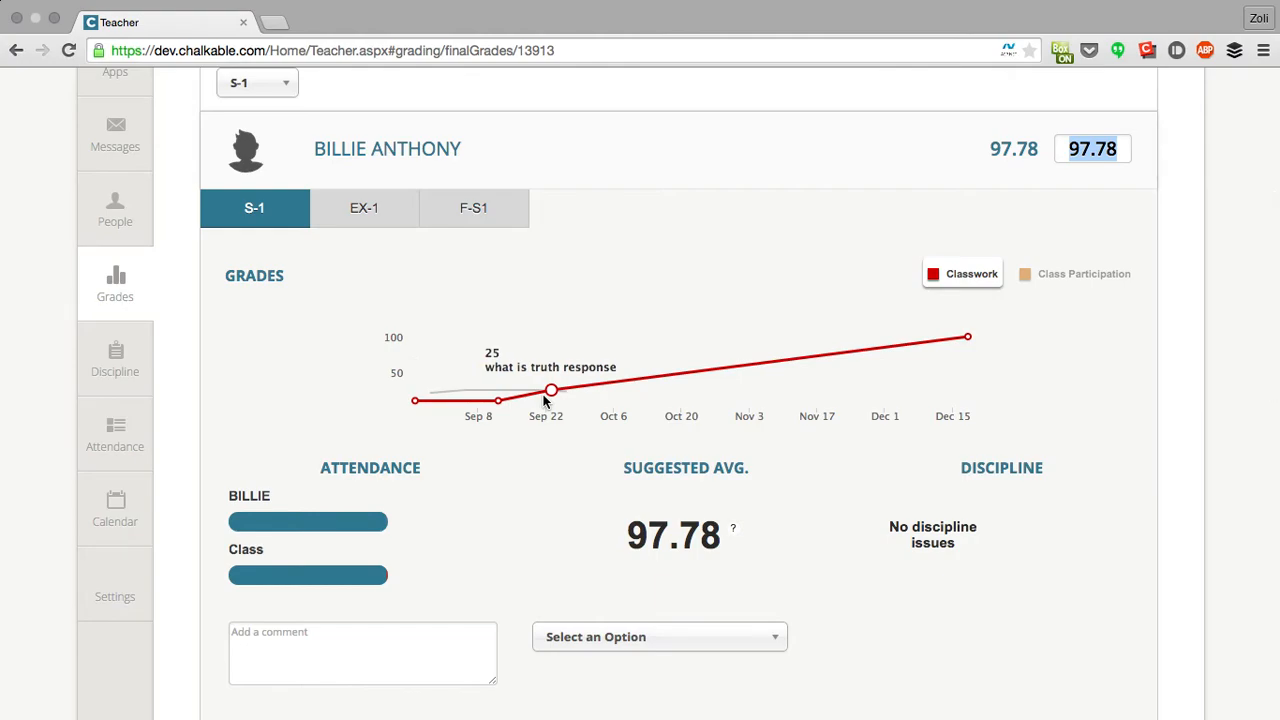
pyautogui.moveTo(968, 336)
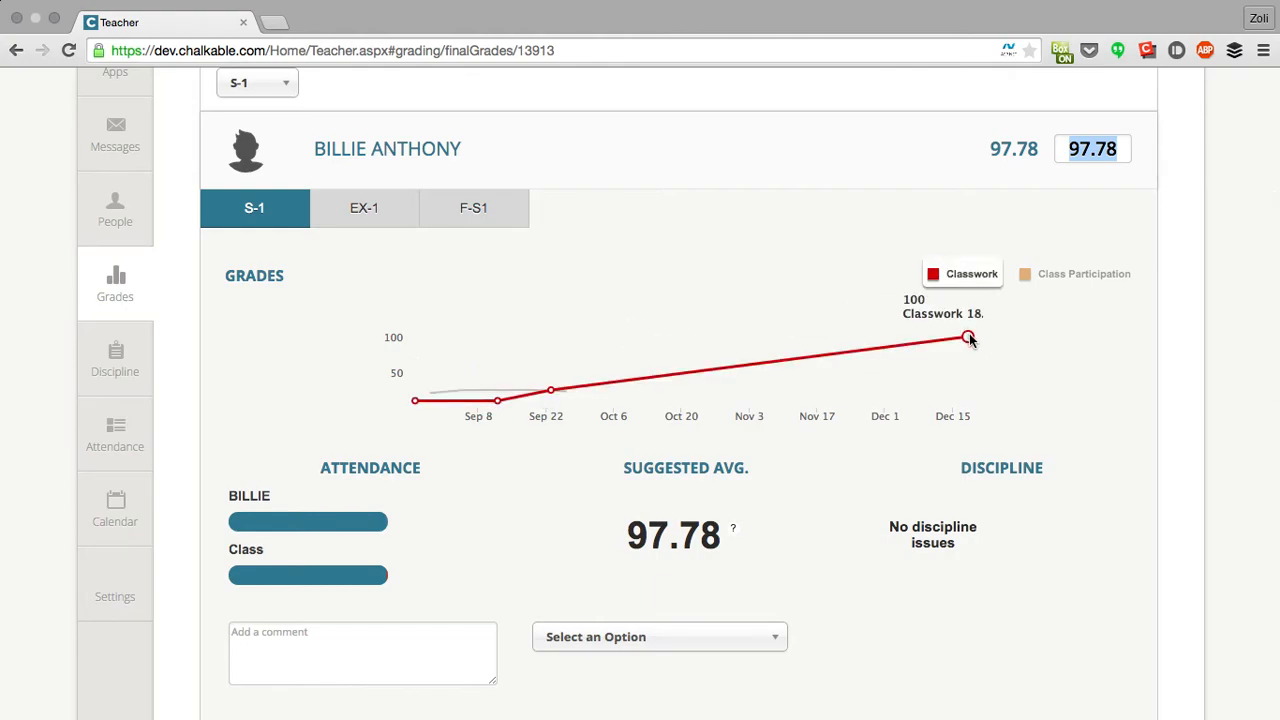
pyautogui.click(1084, 272)
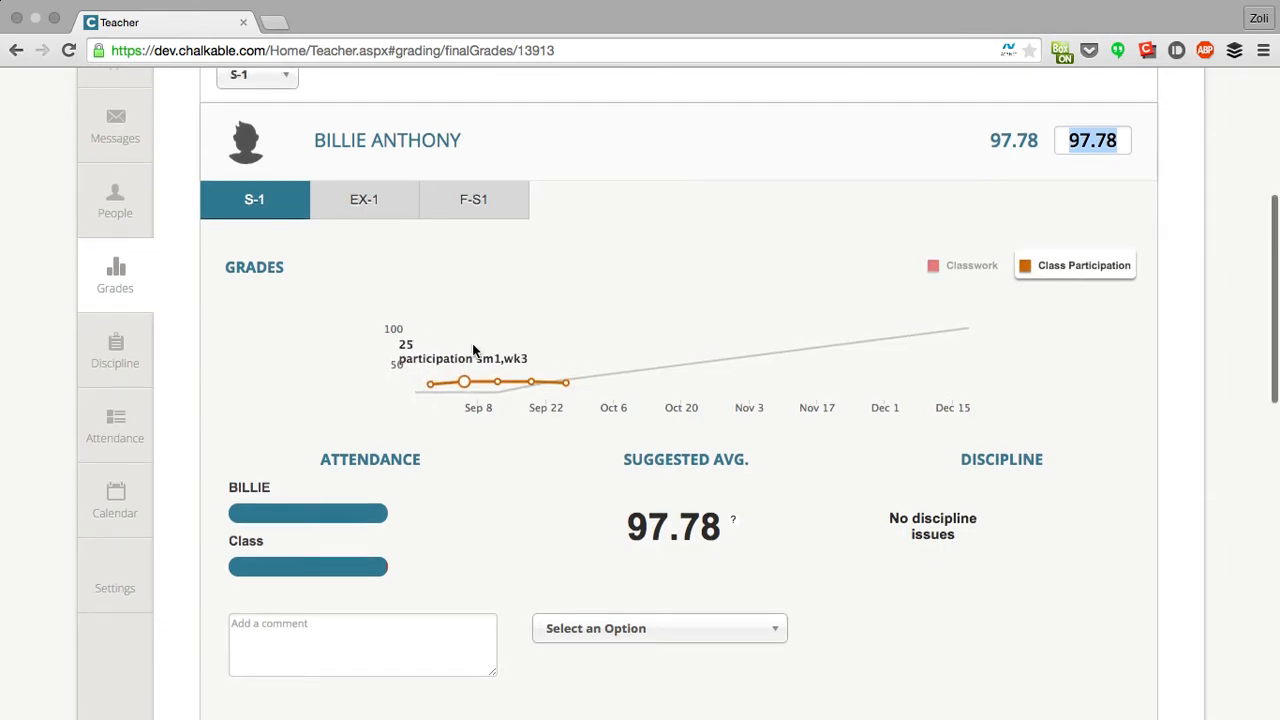
pyautogui.scroll(-3)
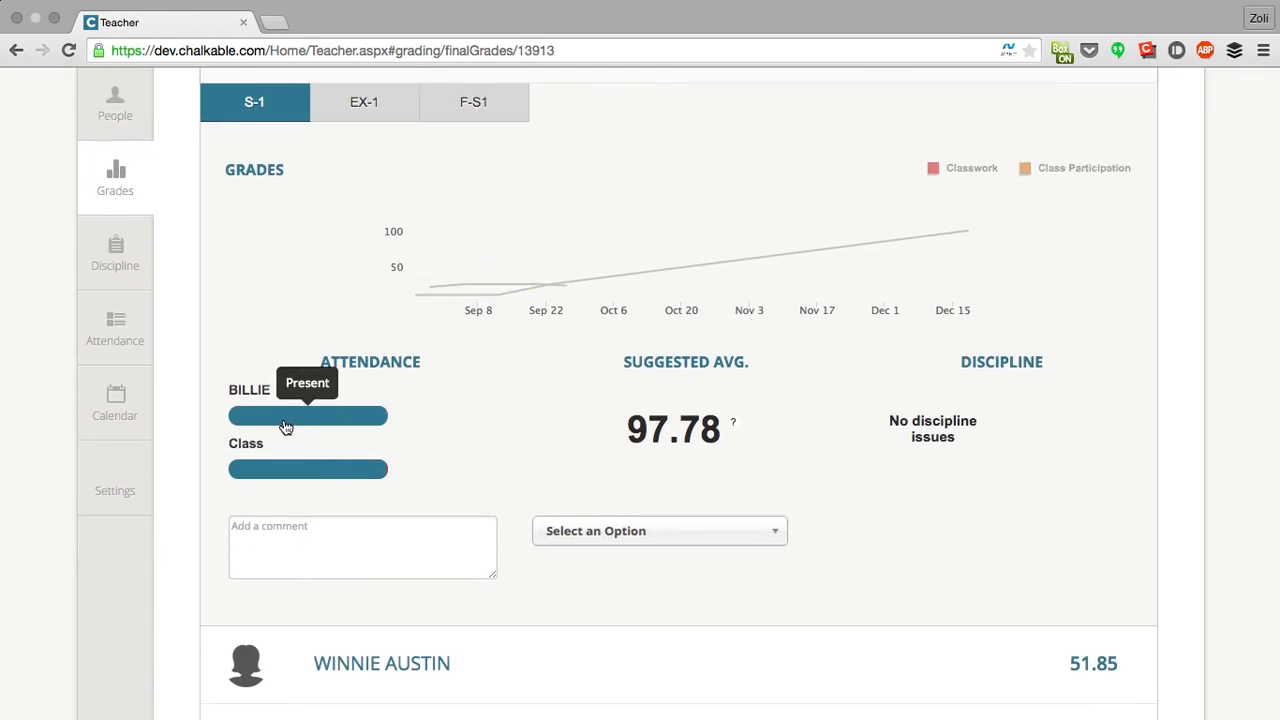
pyautogui.moveTo(388, 478)
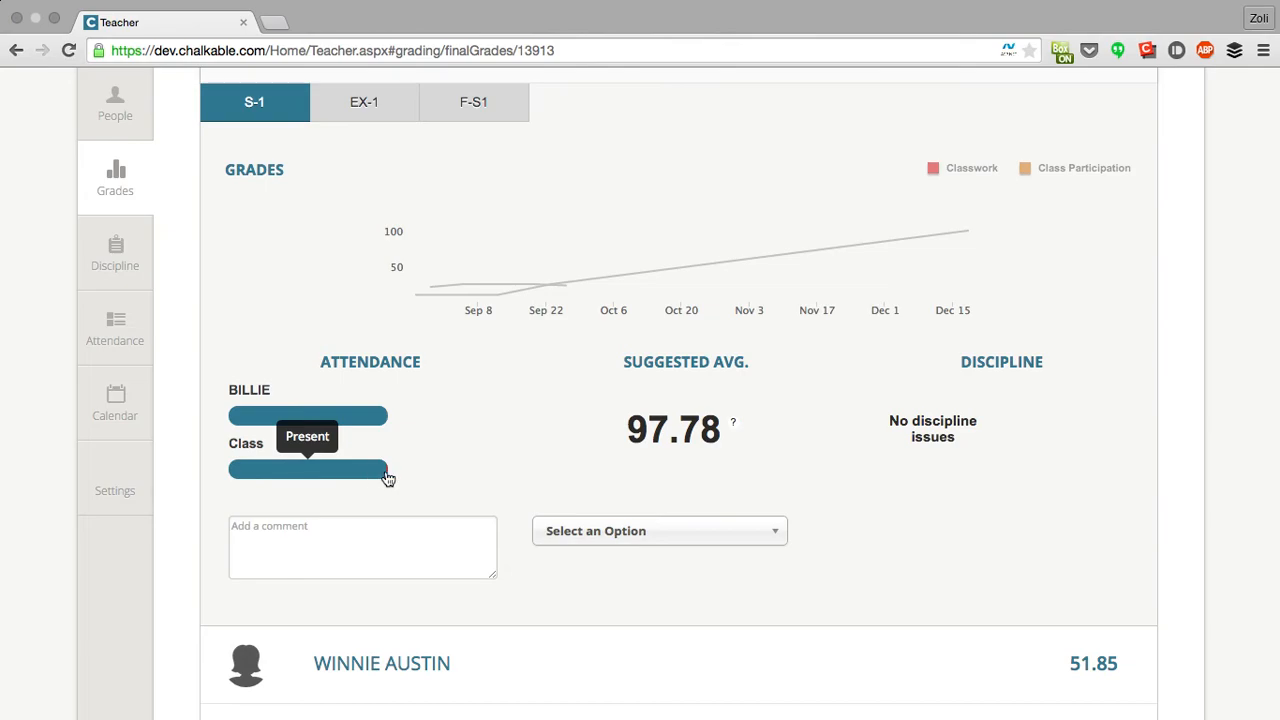
pyautogui.moveTo(366, 428)
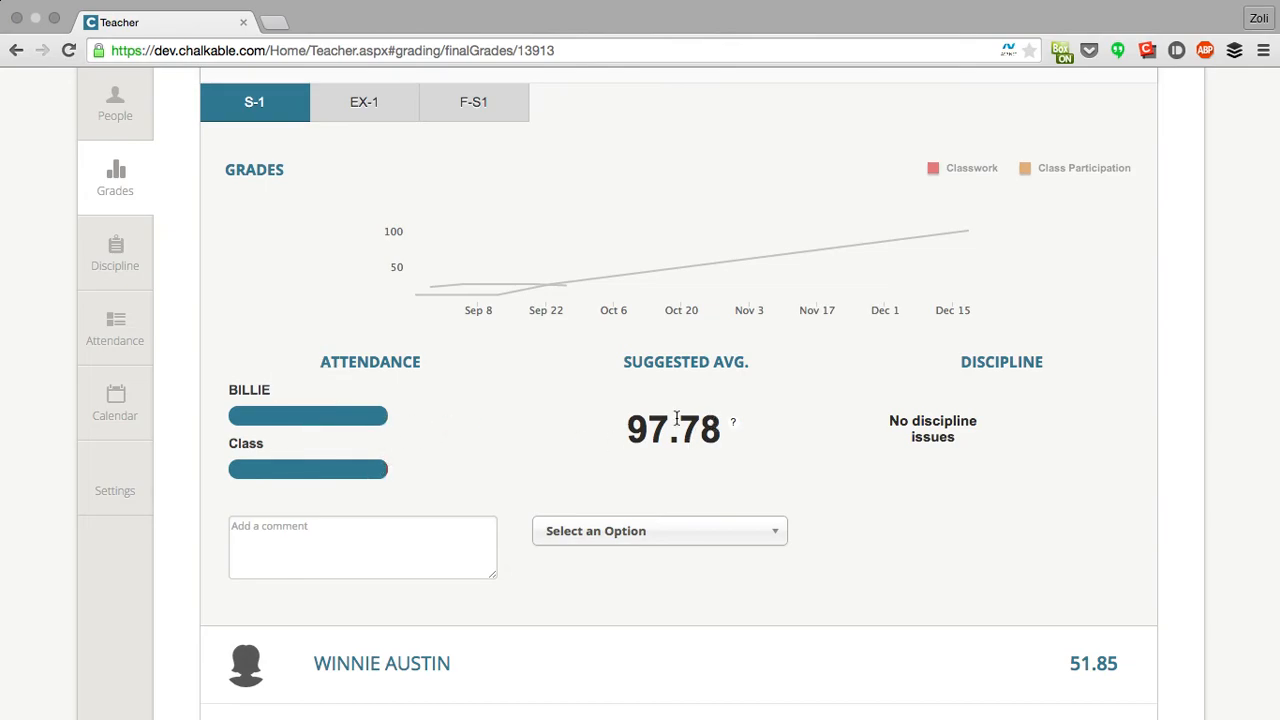
pyautogui.scroll(-3)
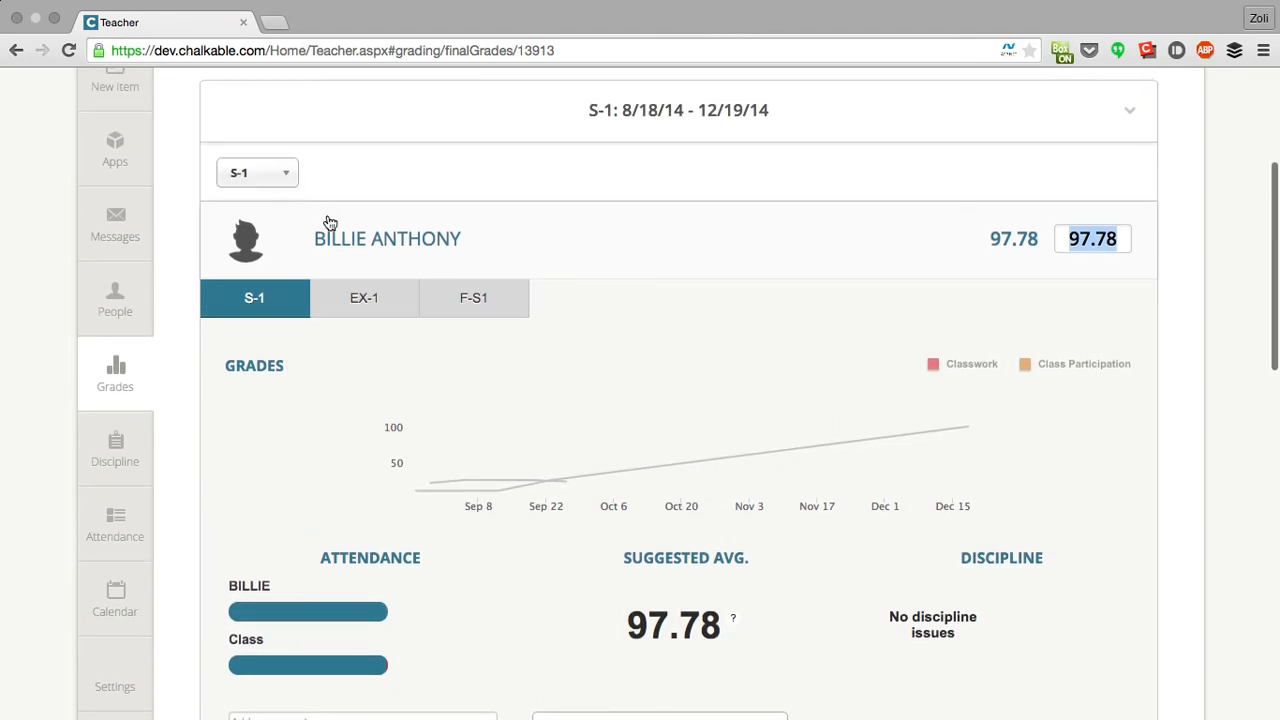
pyautogui.moveTo(246, 238)
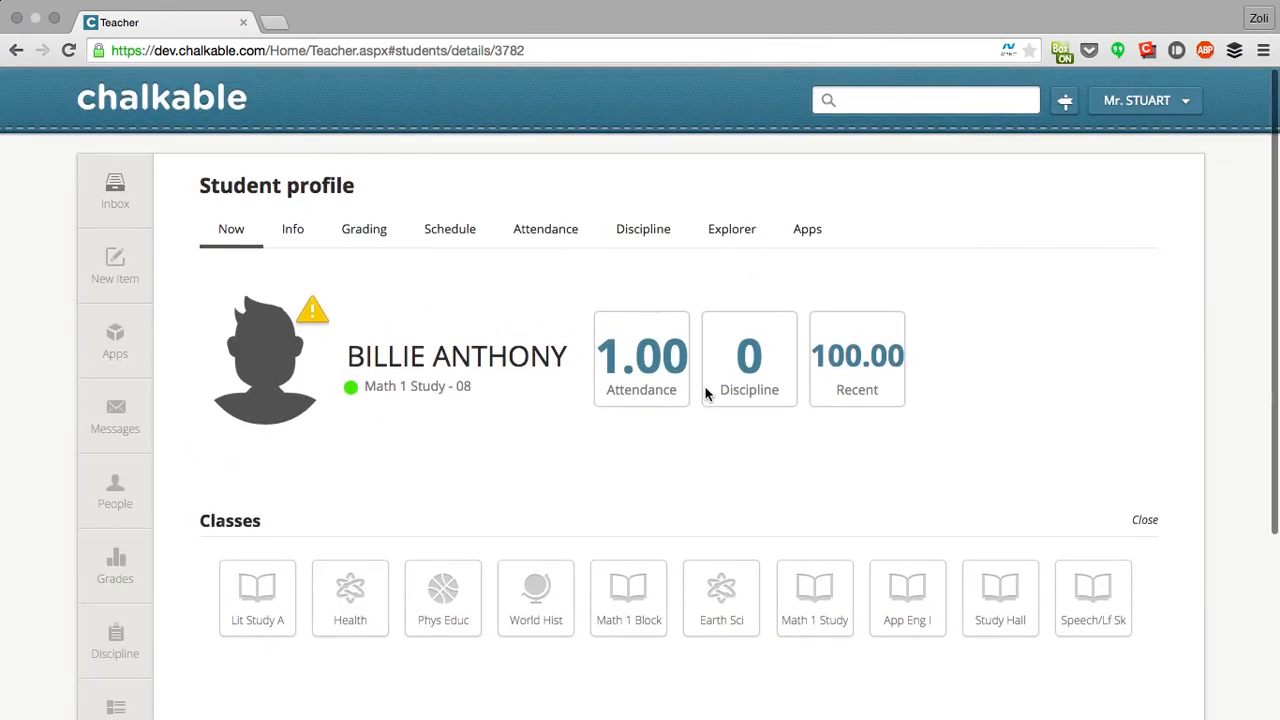
pyautogui.moveTo(716, 462)
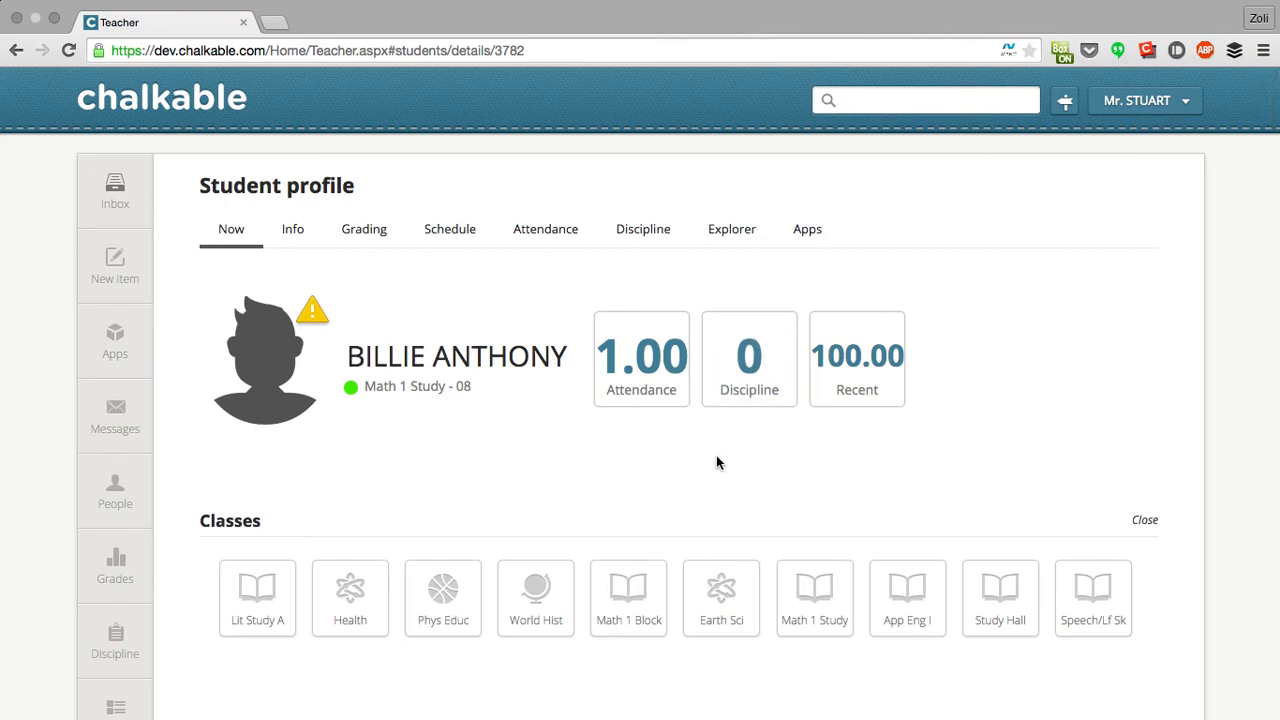
pyautogui.click(114, 188)
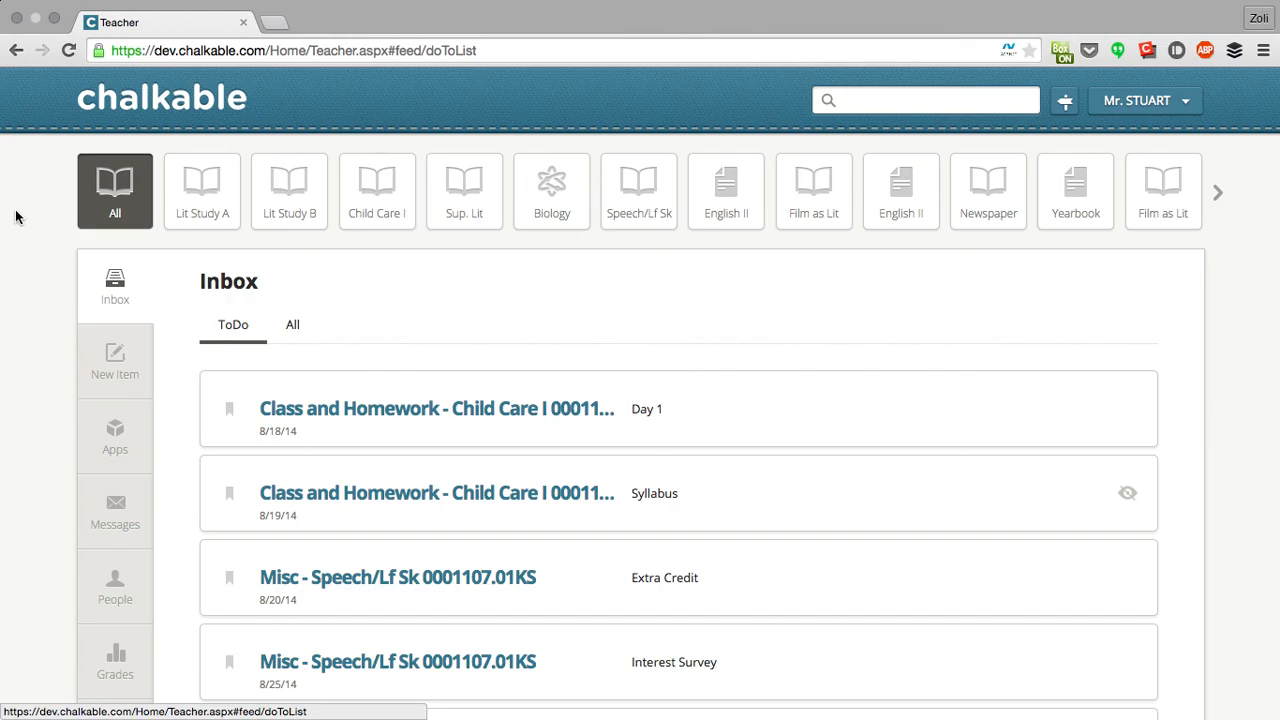
pyautogui.moveTo(416, 304)
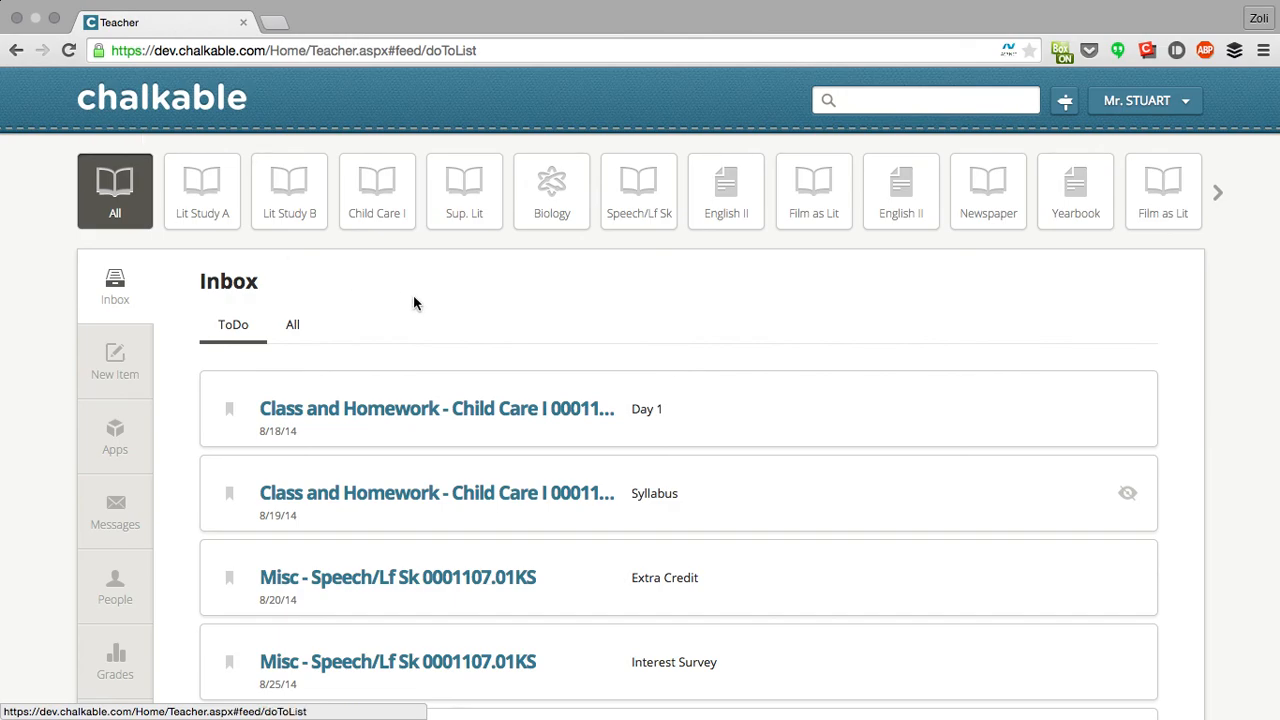